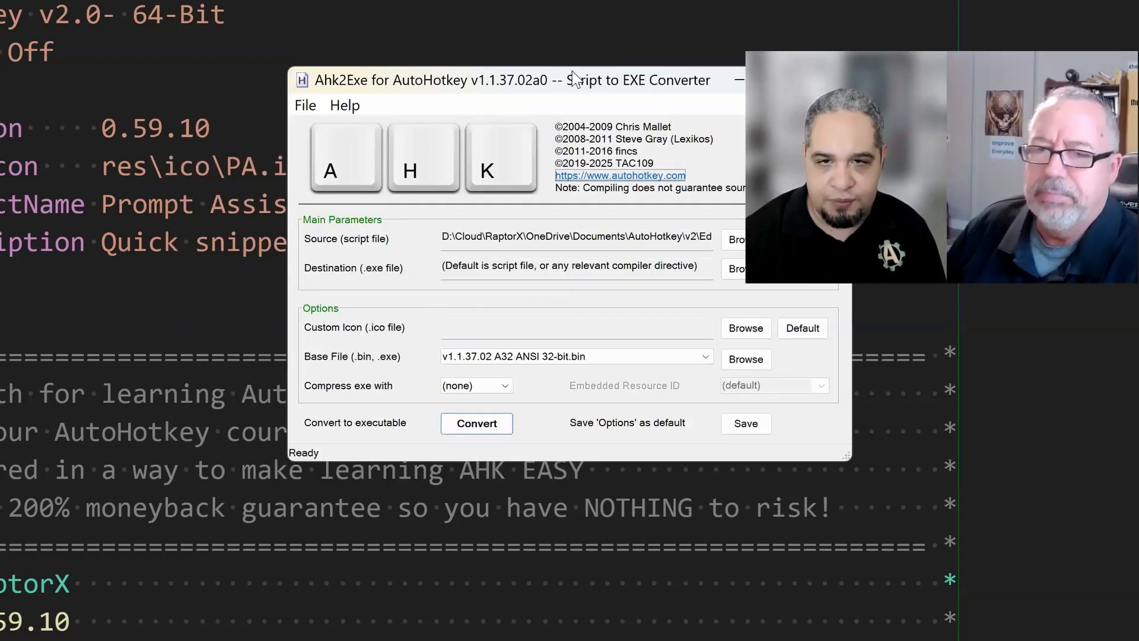
# Drag the Ahk2Exe window aside to reveal the EdeCheck folder in File Explorer
pyautogui.moveTo(508, 80); pyautogui.dragTo(541, 32)
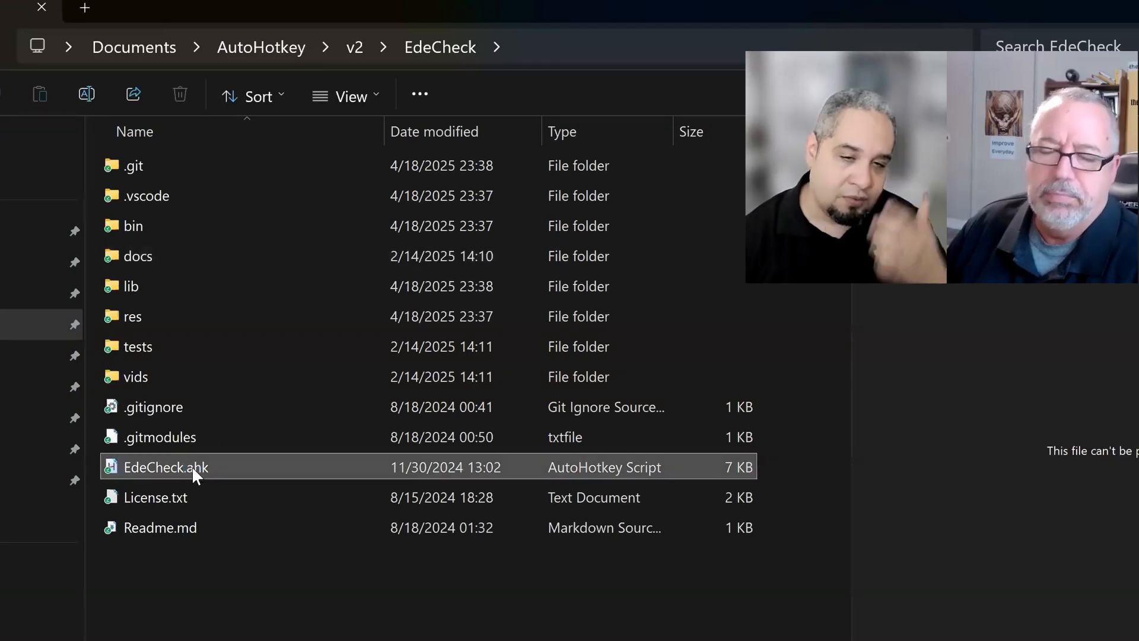
# Launch Compile script (GUI) from EdeCheck.ahk's expanded context menu
pyautogui.rightClick(166, 467)
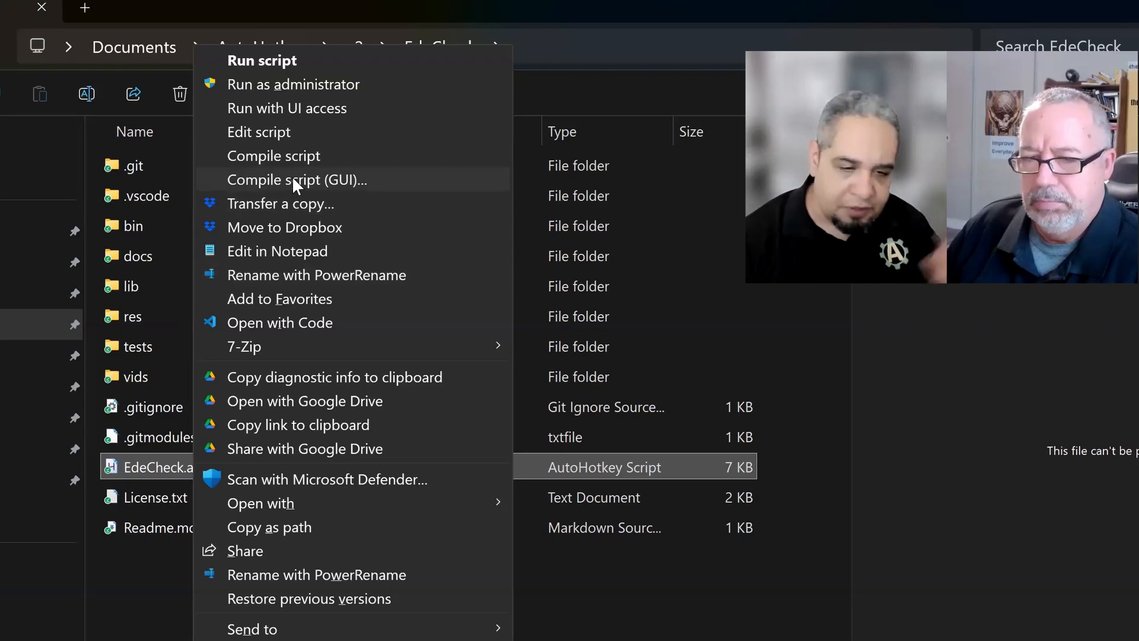
pyautogui.moveTo(111, 488)
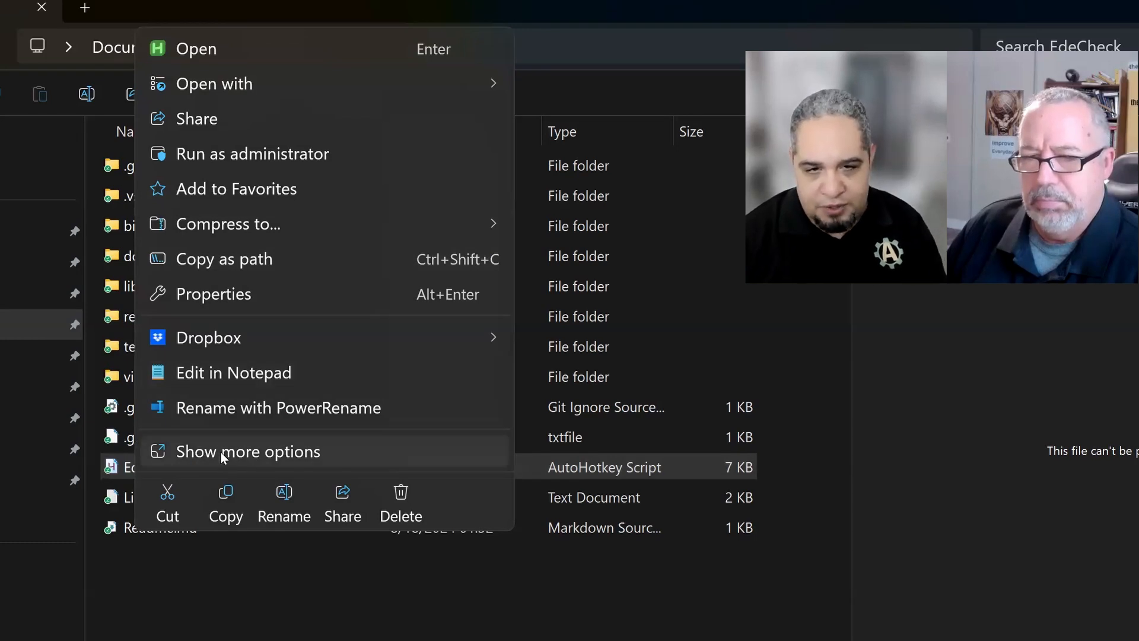
pyautogui.click(247, 451)
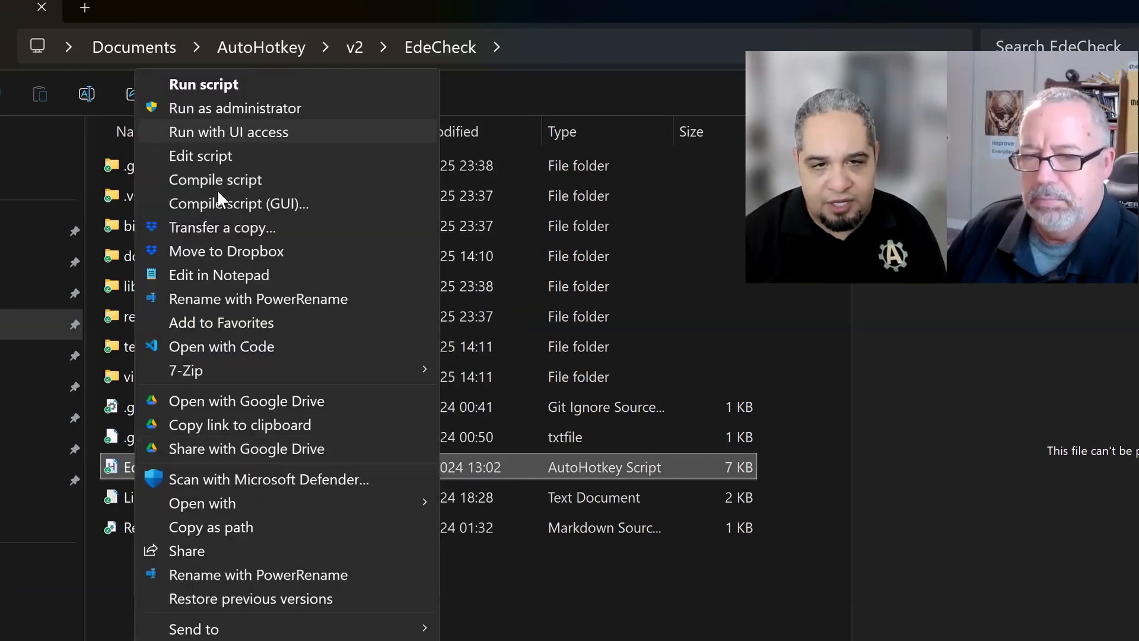
pyautogui.moveTo(215, 179)
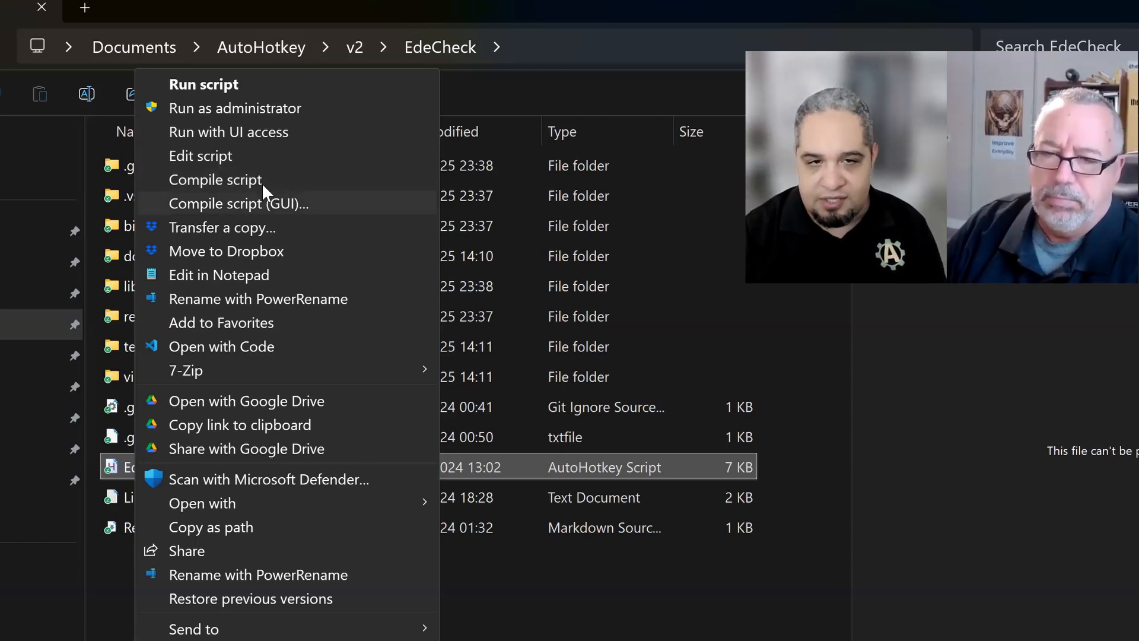
pyautogui.press('Escape')
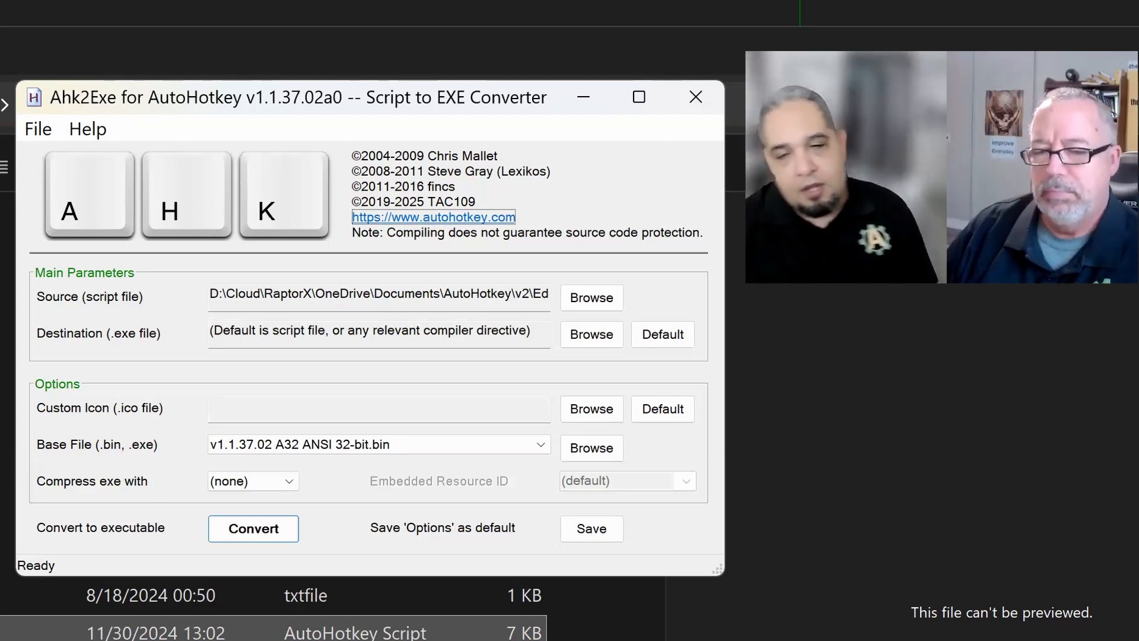
pyautogui.moveTo(481, 262)
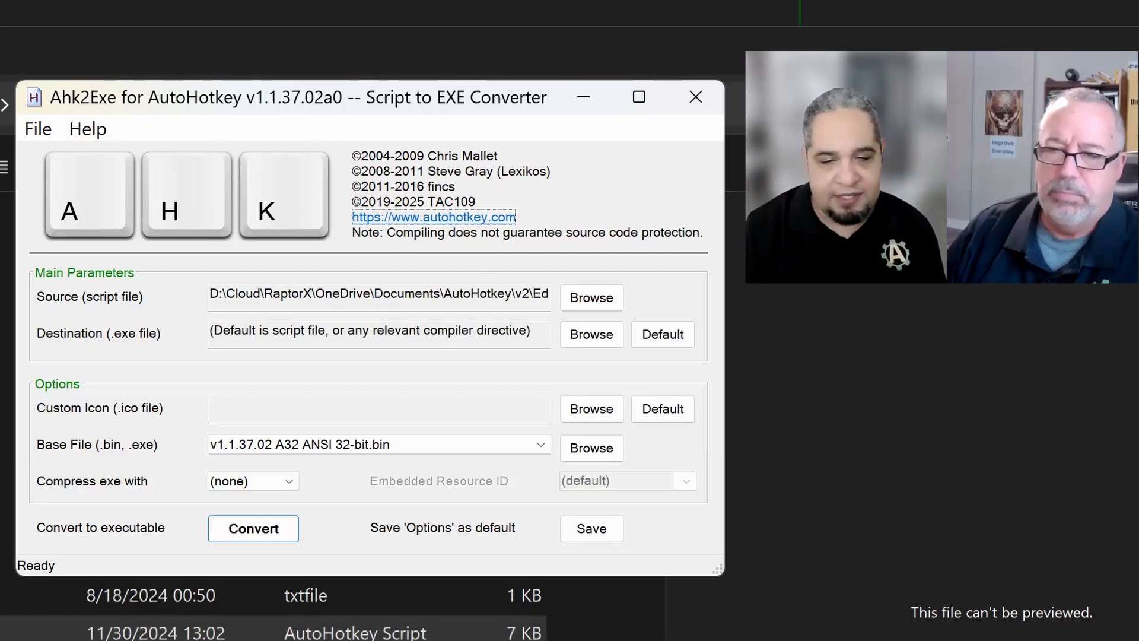
# Close the Ahk2Exe converter to return to the EdeCheck folder
pyautogui.click(378, 443)
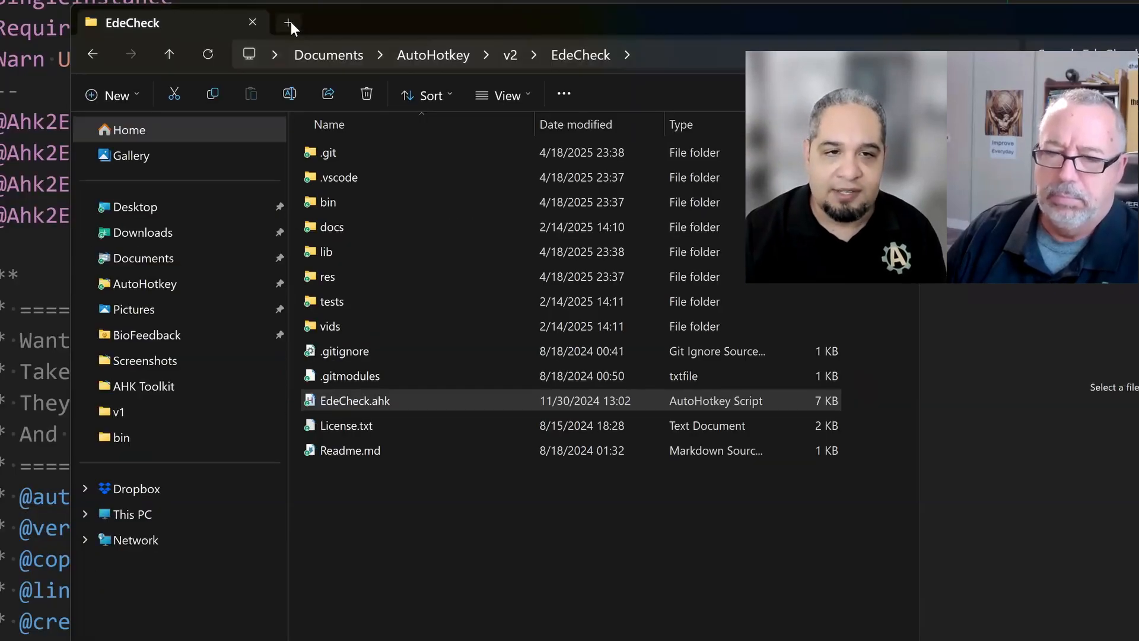
# Browse Program Files\AutoHotkey in a new tab, selecting the v2, v1.1.37.02 and v2.0.19 folders
pyautogui.click(288, 23)
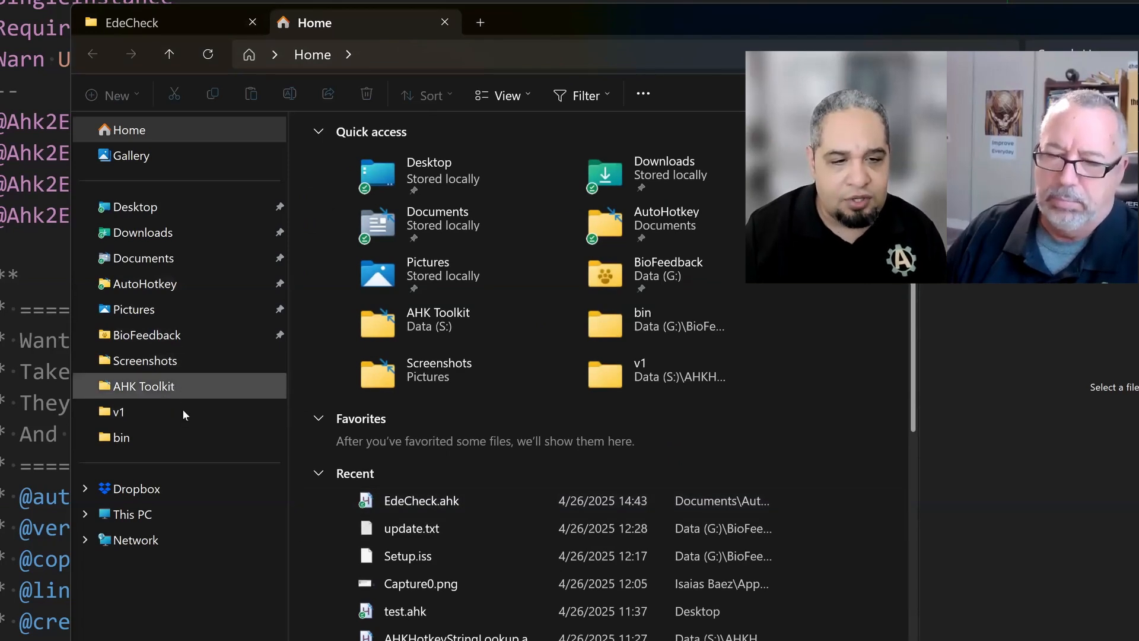
pyautogui.click(132, 513)
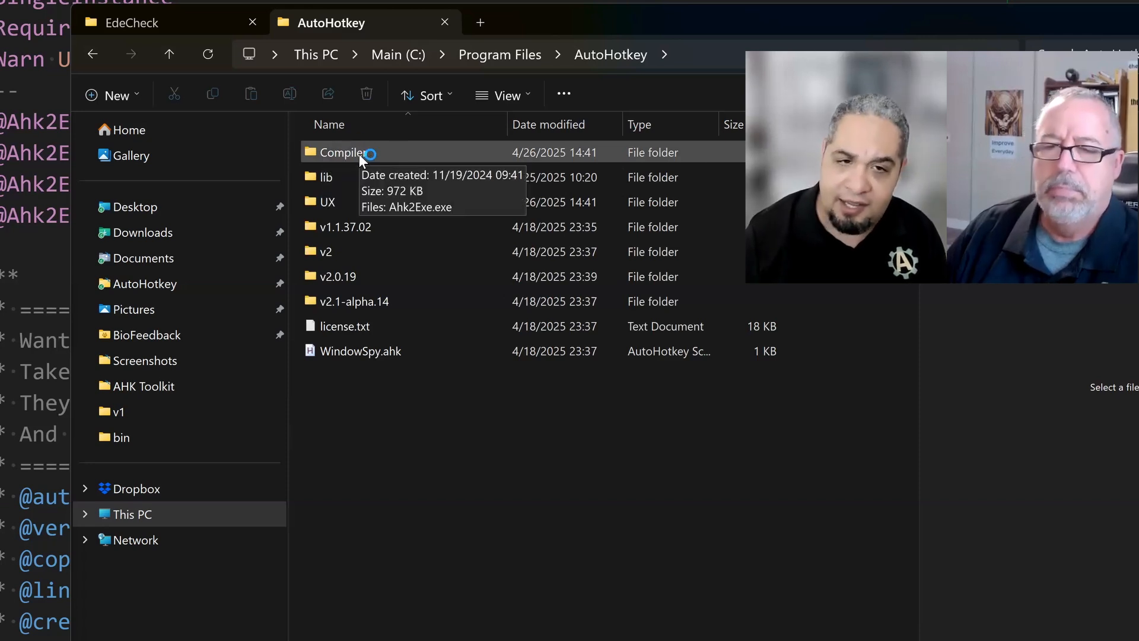
pyautogui.moveTo(368, 138)
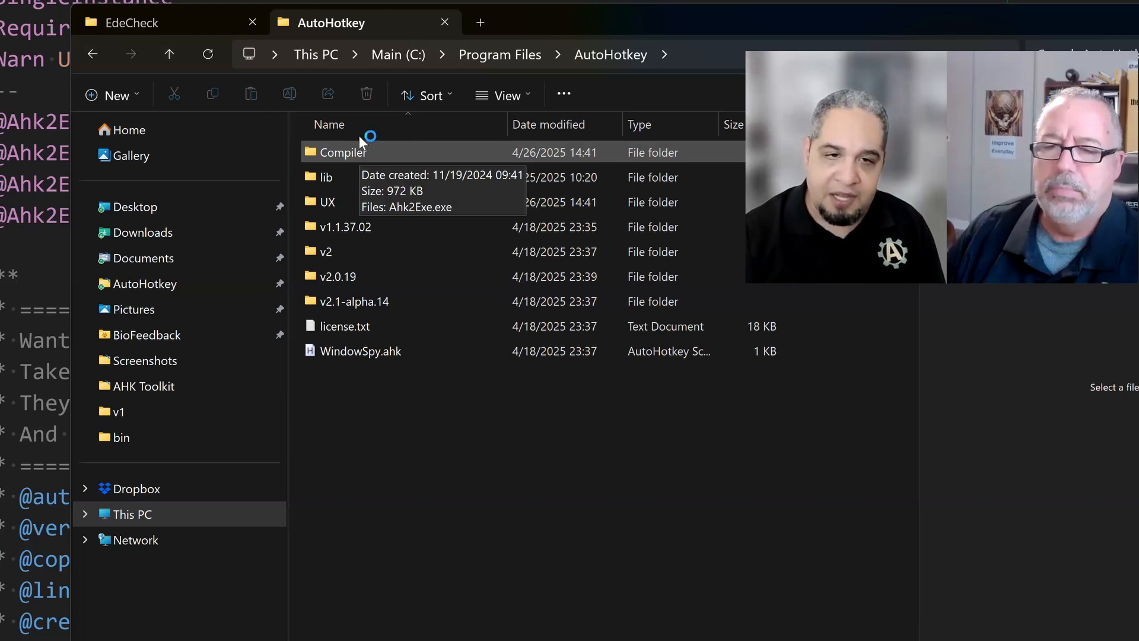
pyautogui.click(325, 252)
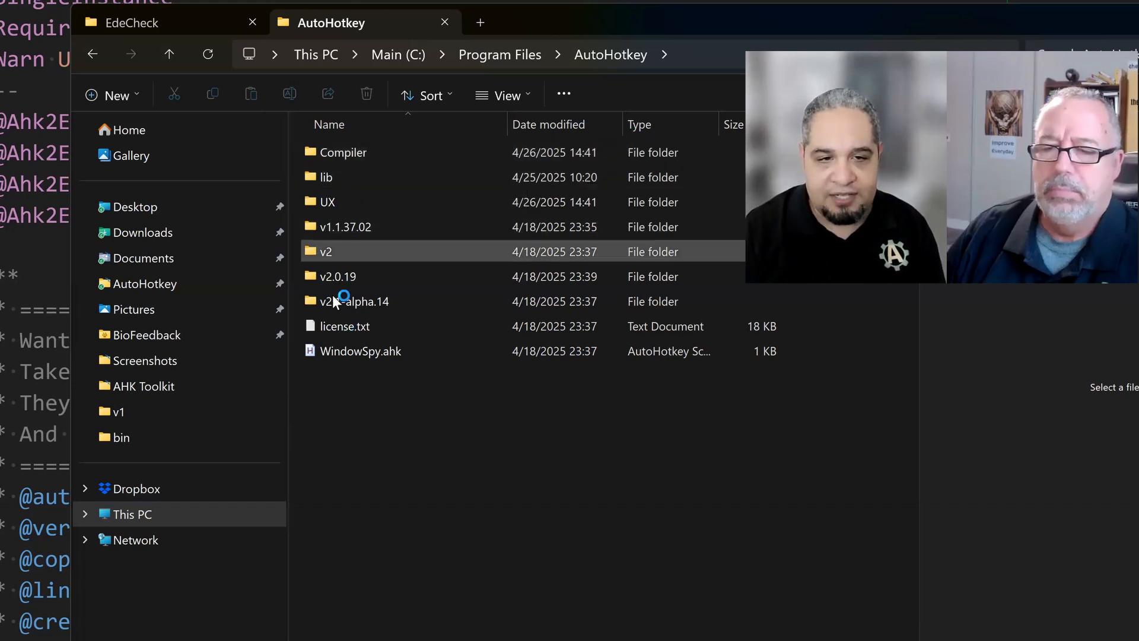
pyautogui.click(344, 226)
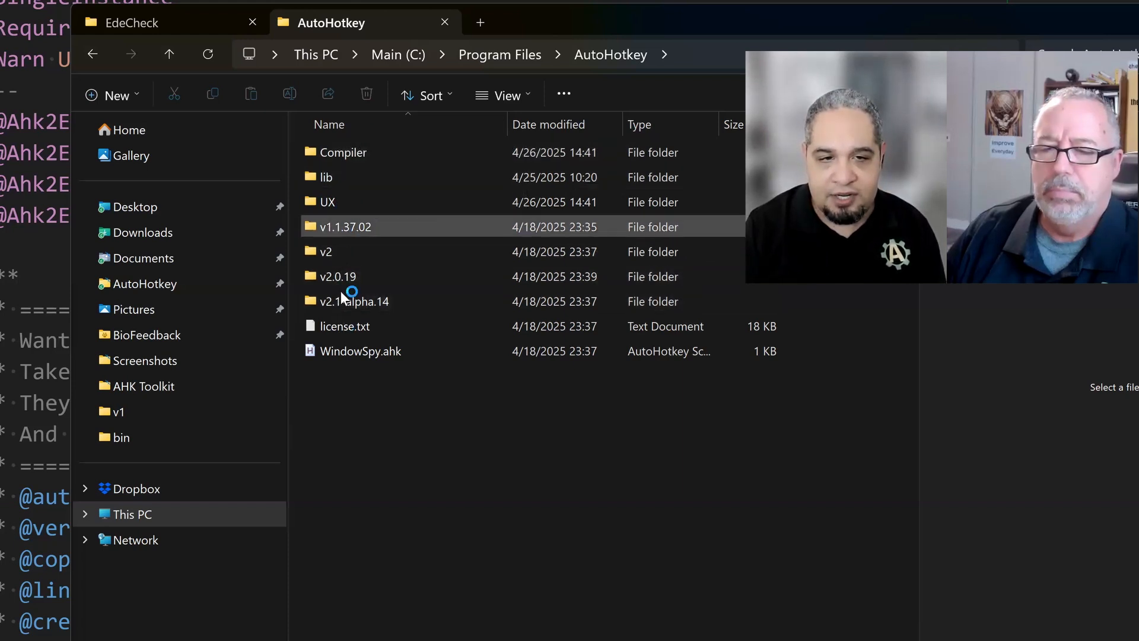
pyautogui.click(354, 300)
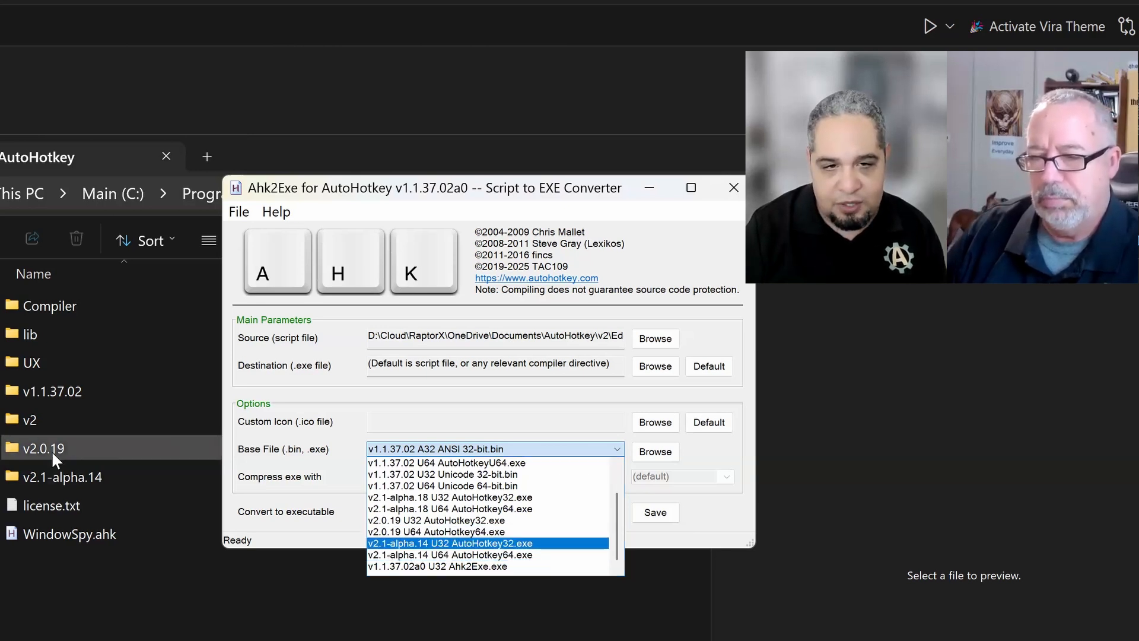
# Review the Base File list and Browse button, keeping v1.1.37.02 ANSI 32-bit as base
pyautogui.click(62, 477)
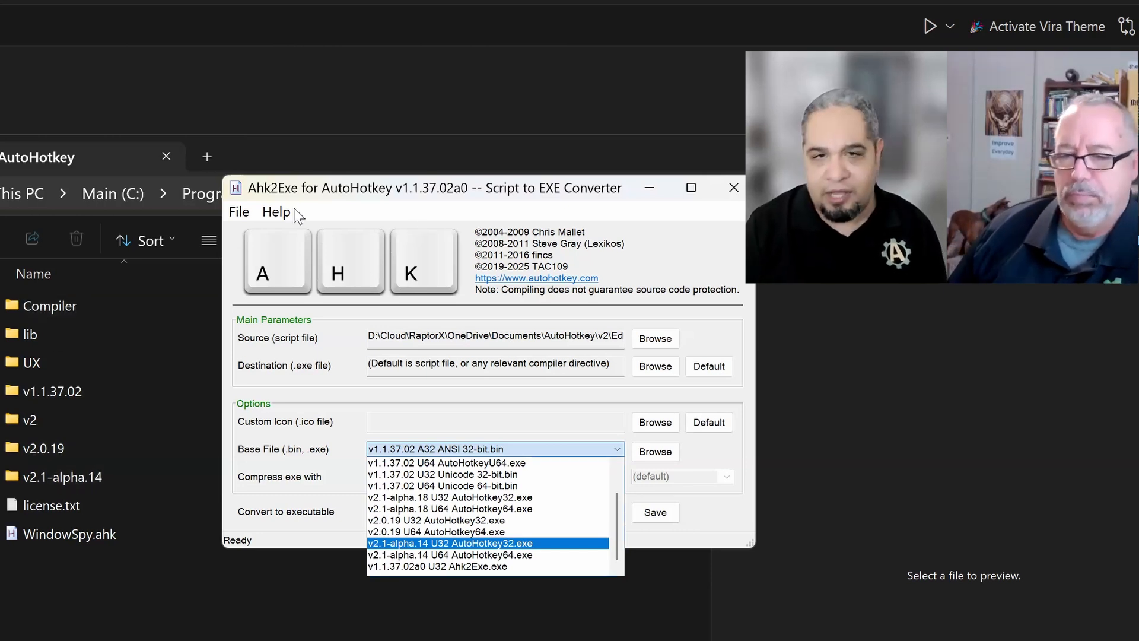
pyautogui.moveTo(275, 198)
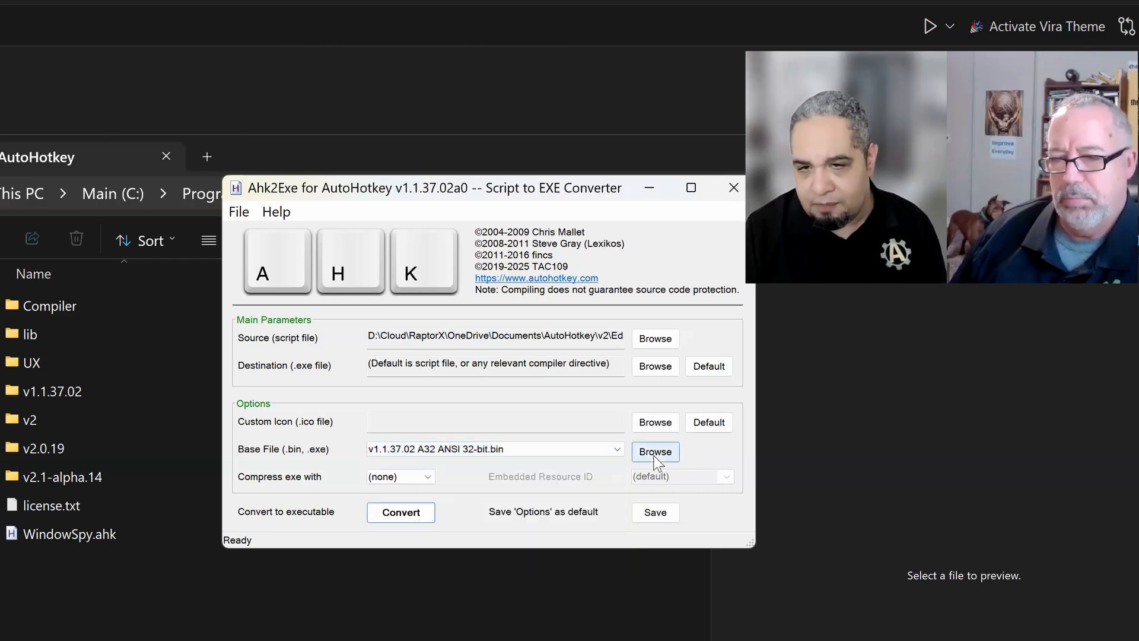
pyautogui.click(653, 452)
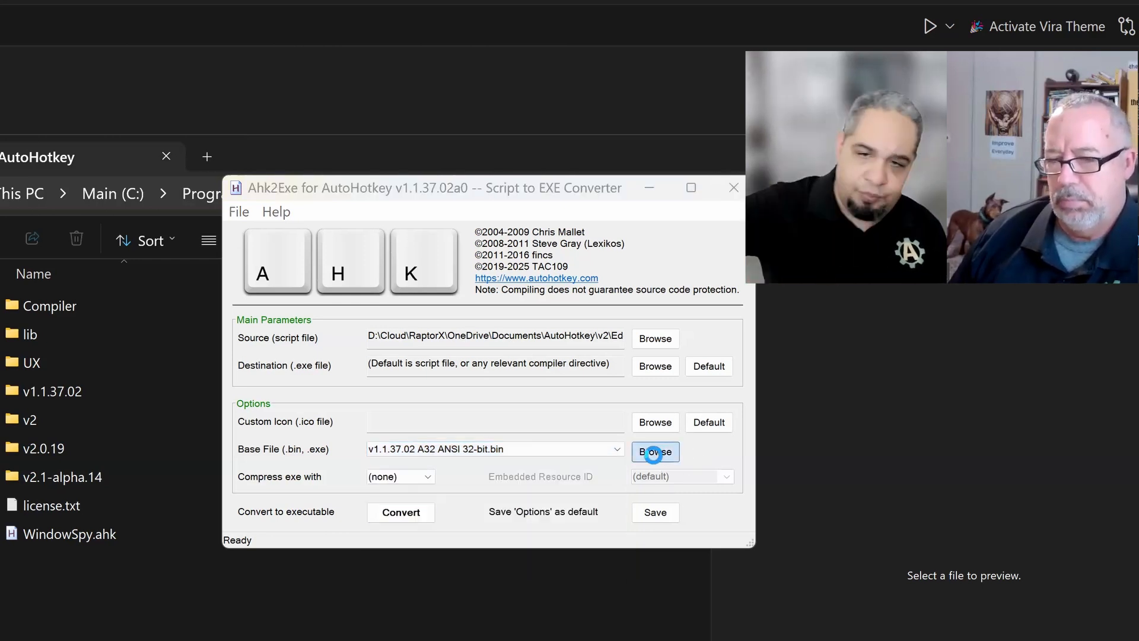
pyautogui.click(653, 451)
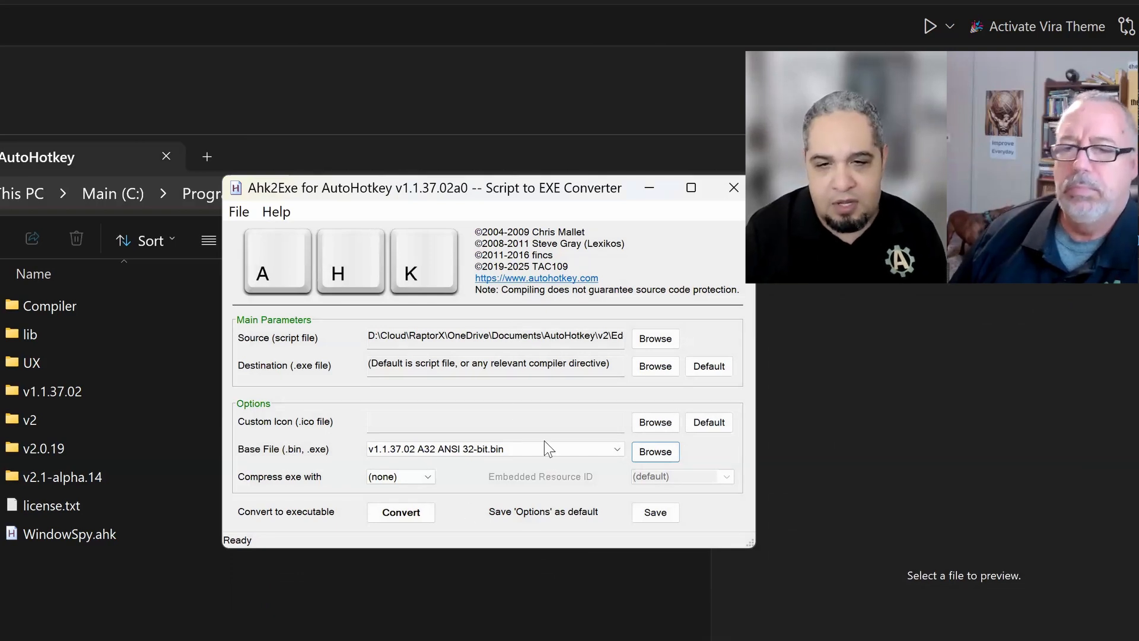
pyautogui.moveTo(494, 454)
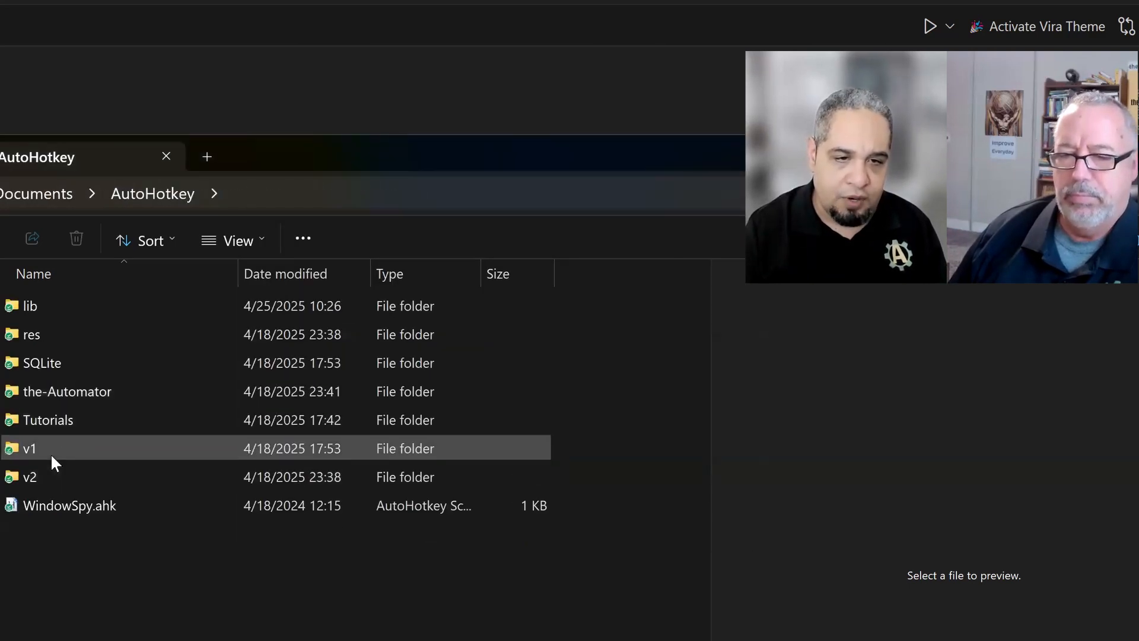
# Open the v1 folder and then its AHK-Toolkit project folder
pyautogui.doubleClick(29, 448)
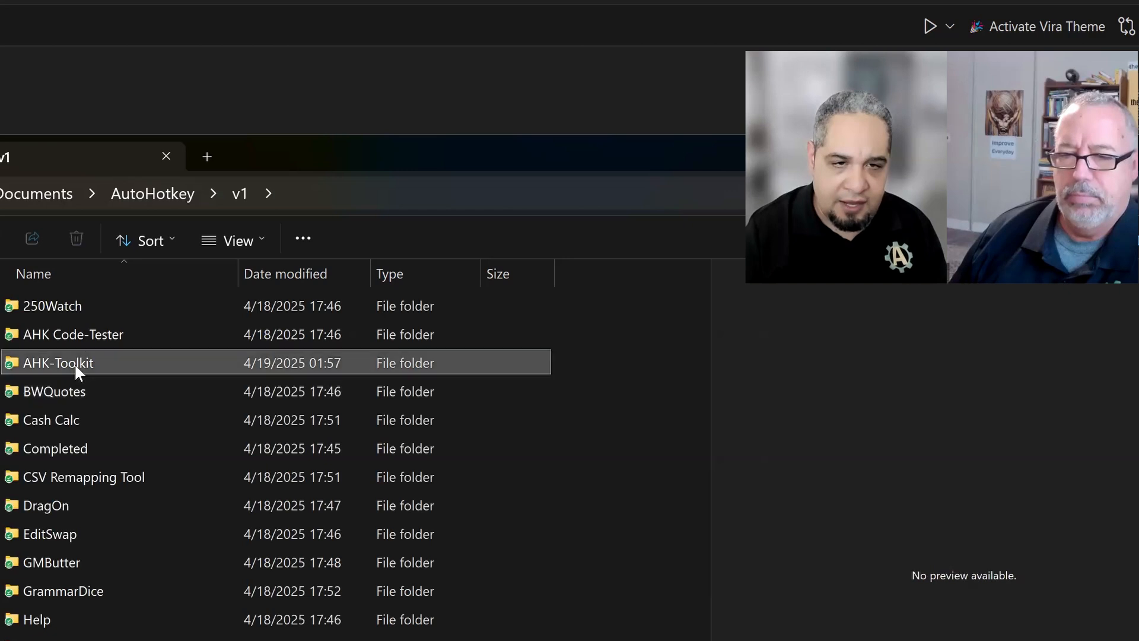
pyautogui.doubleClick(58, 362)
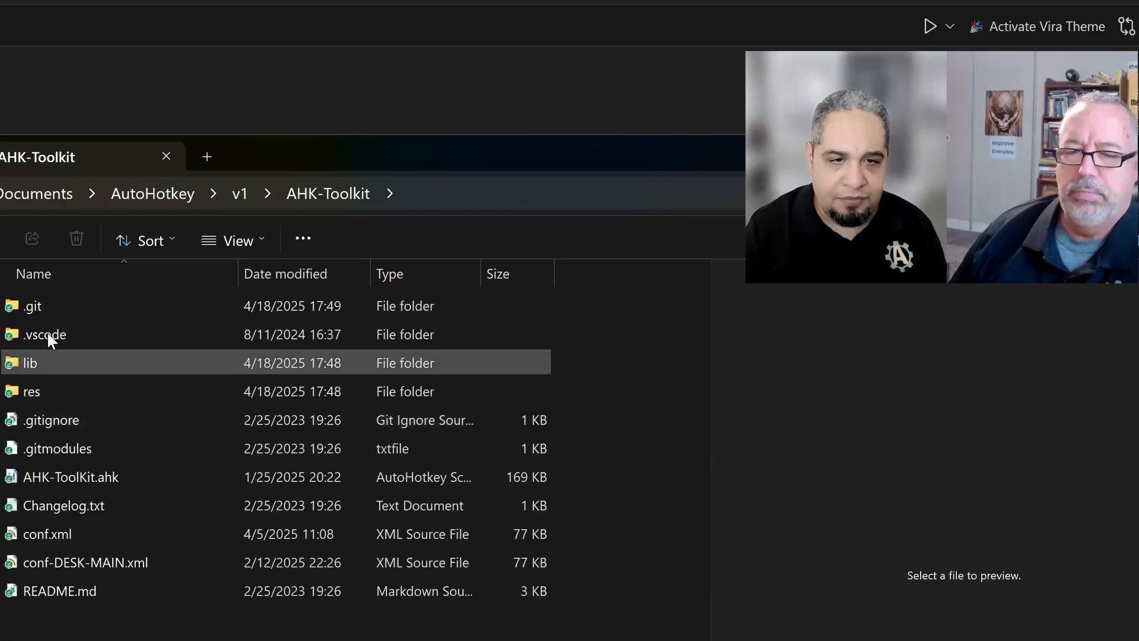
pyautogui.moveTo(30, 363)
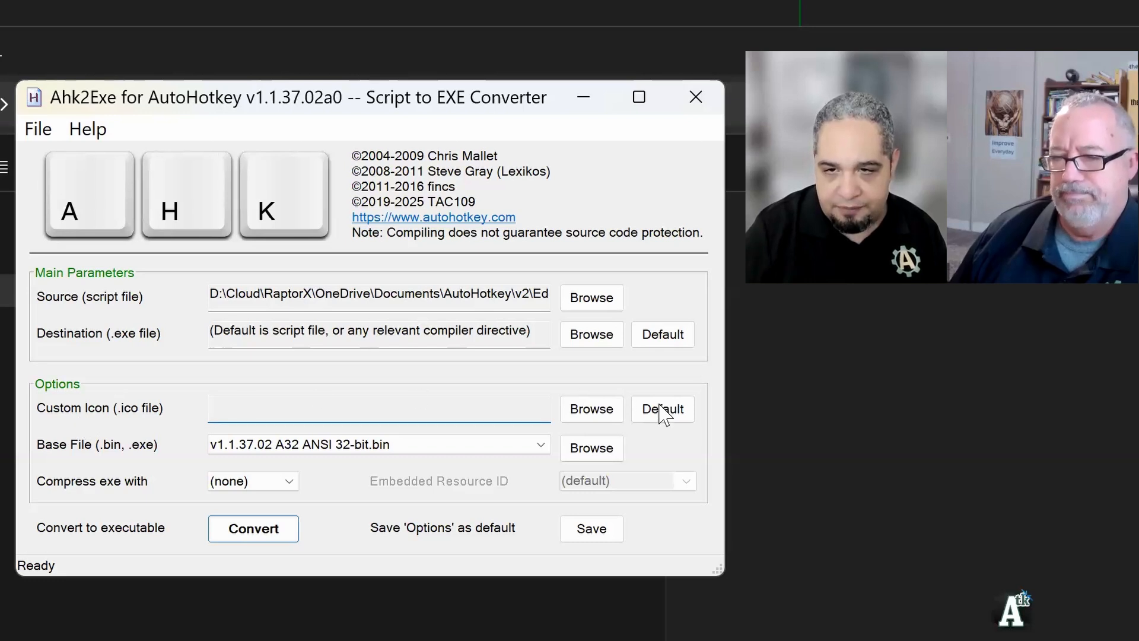
# Reset the custom icon and set the base file to v2.0.19 U64 AutoHotkey64.exe
pyautogui.click(378, 444)
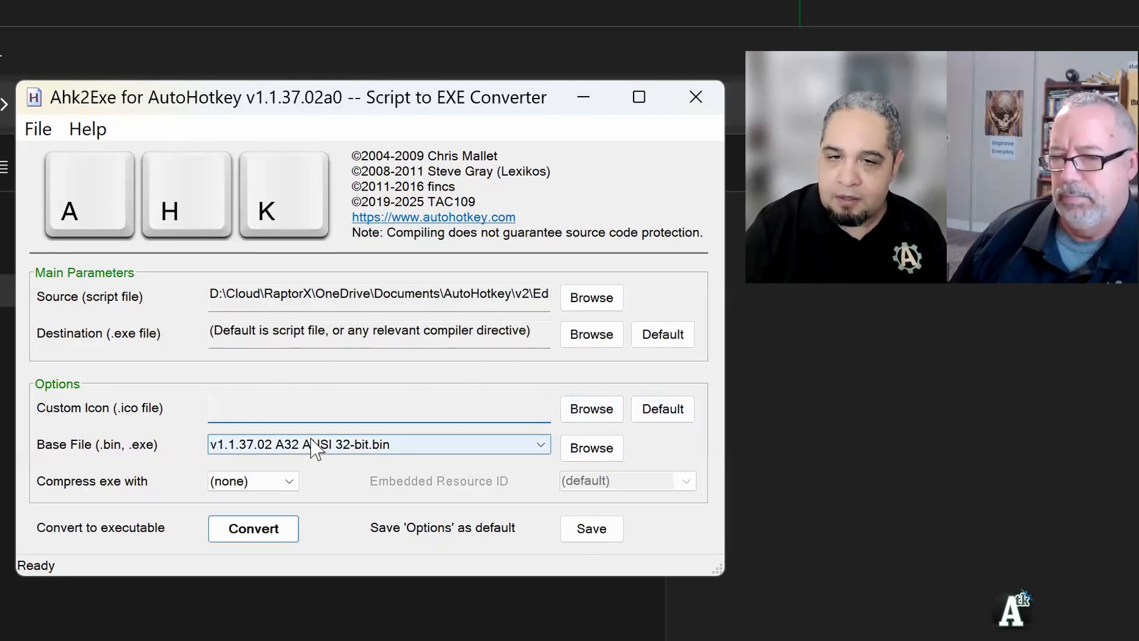
pyautogui.click(539, 444)
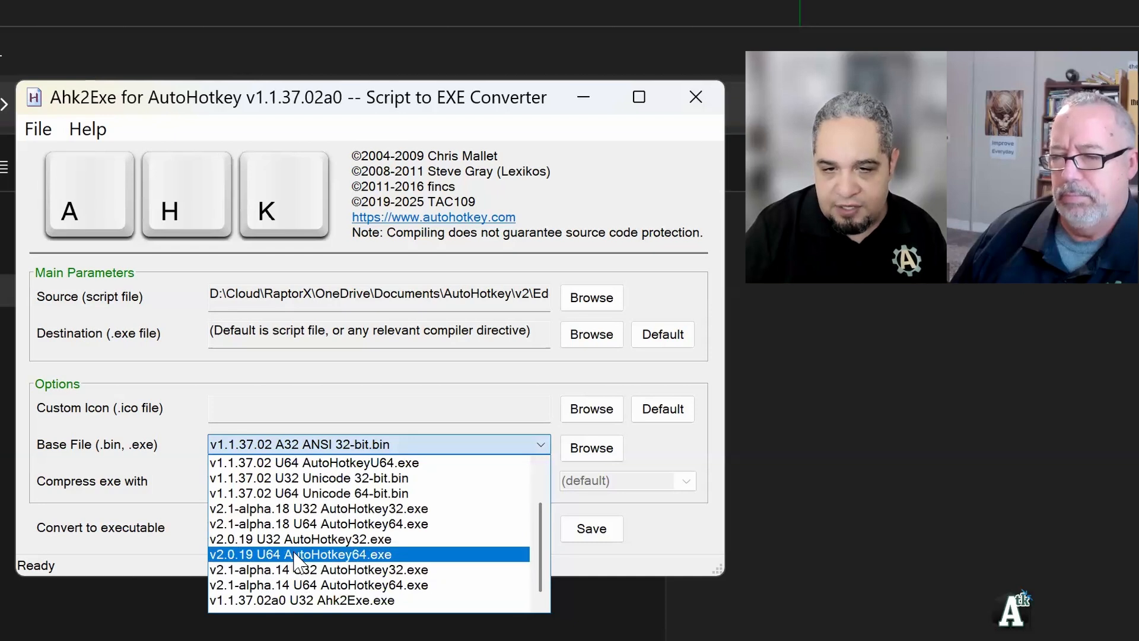
pyautogui.click(299, 554)
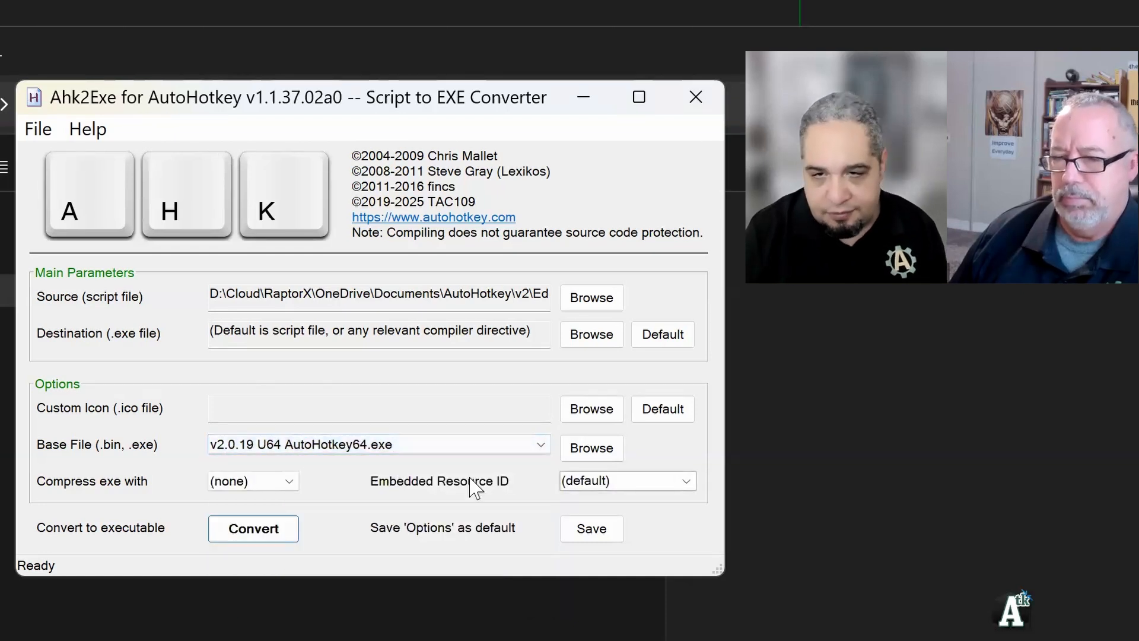
pyautogui.moveTo(591, 298)
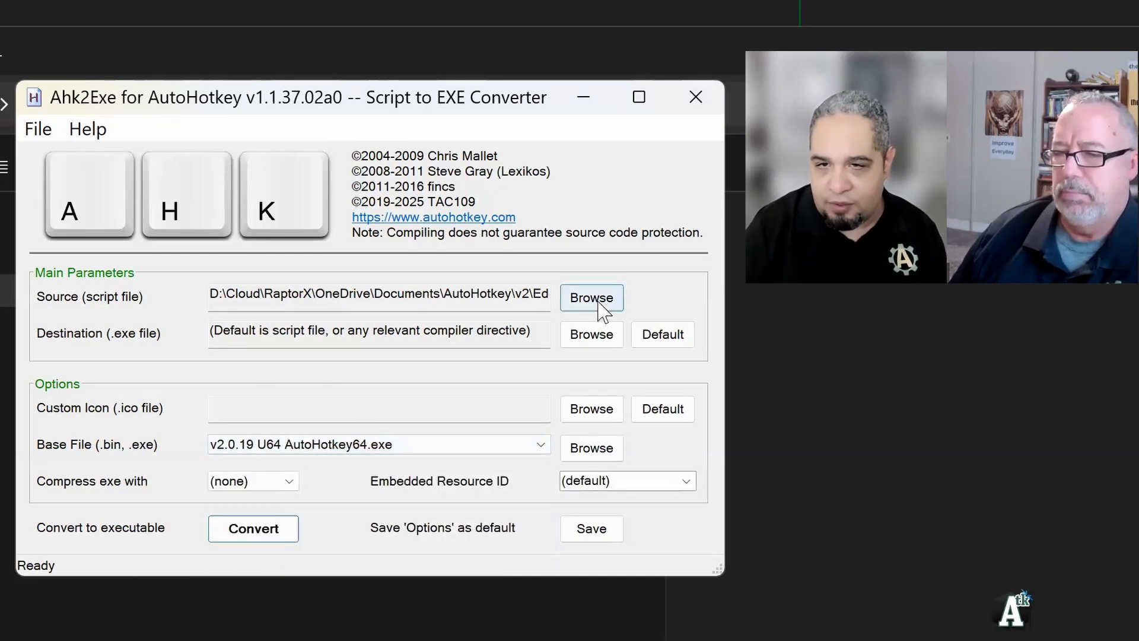
# Cancel the script picker keeping the source, convert to an executable, then select the Custom Icon field
pyautogui.click(591, 297)
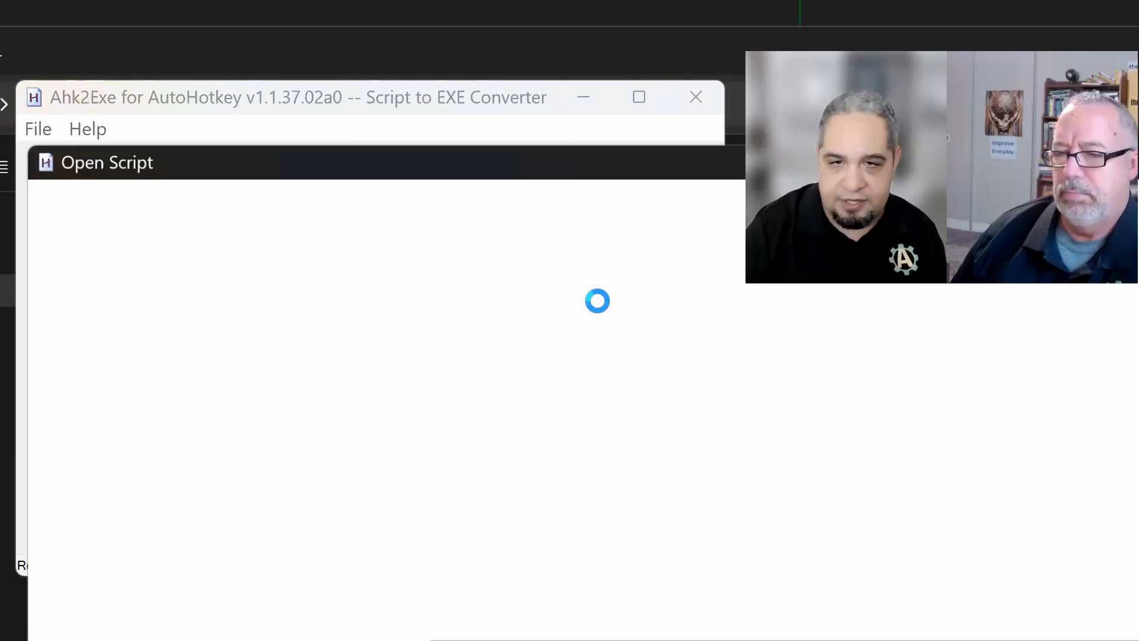
pyautogui.click(37, 129)
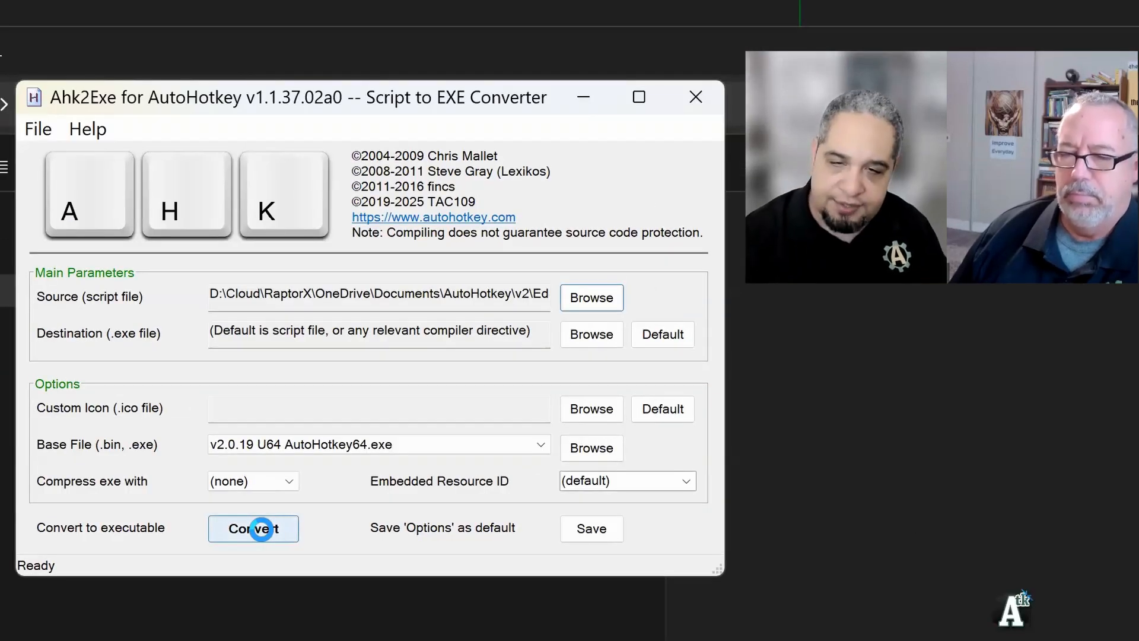
pyautogui.click(253, 528)
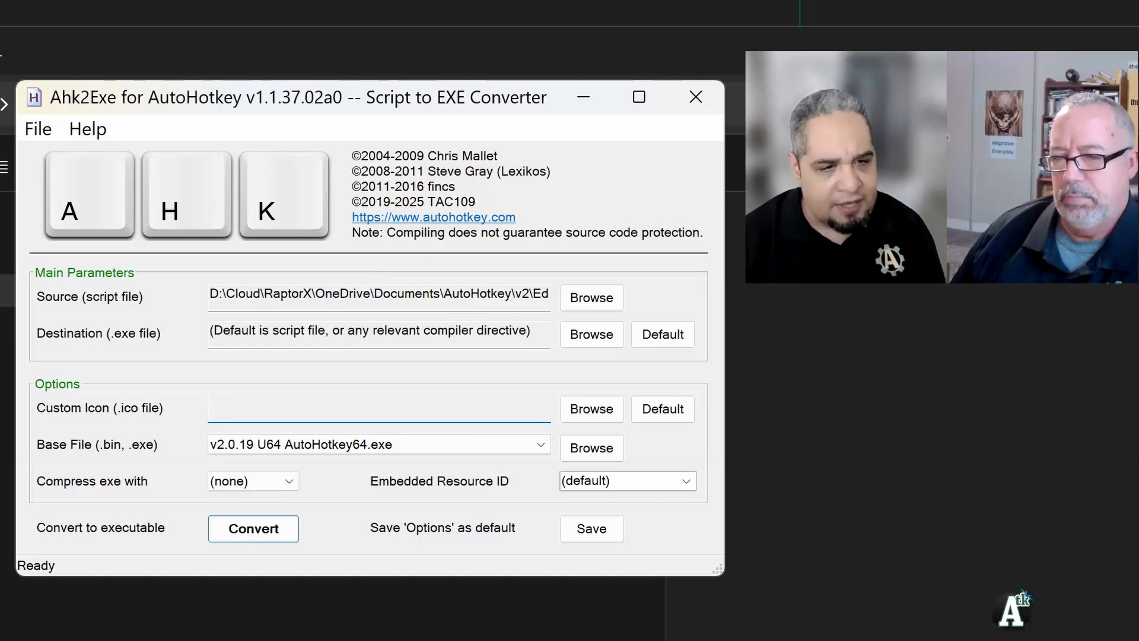
pyautogui.click(377, 408)
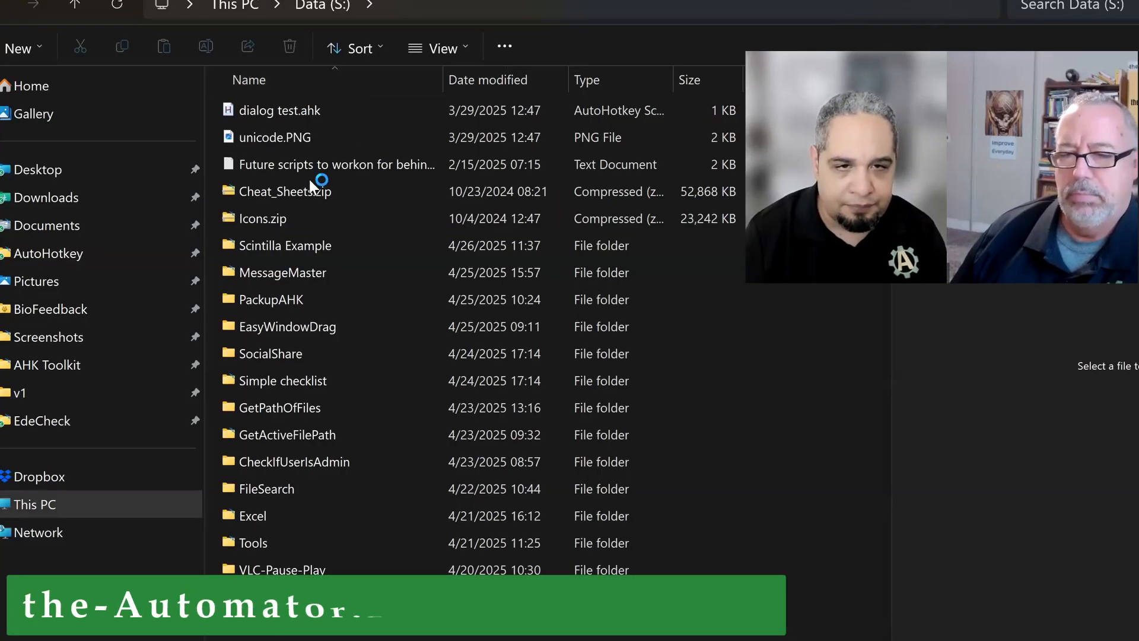
# Open S:\Prompt Assistant\bin and bring up Prompt Assistant.exe's context menu
pyautogui.scroll(-3)
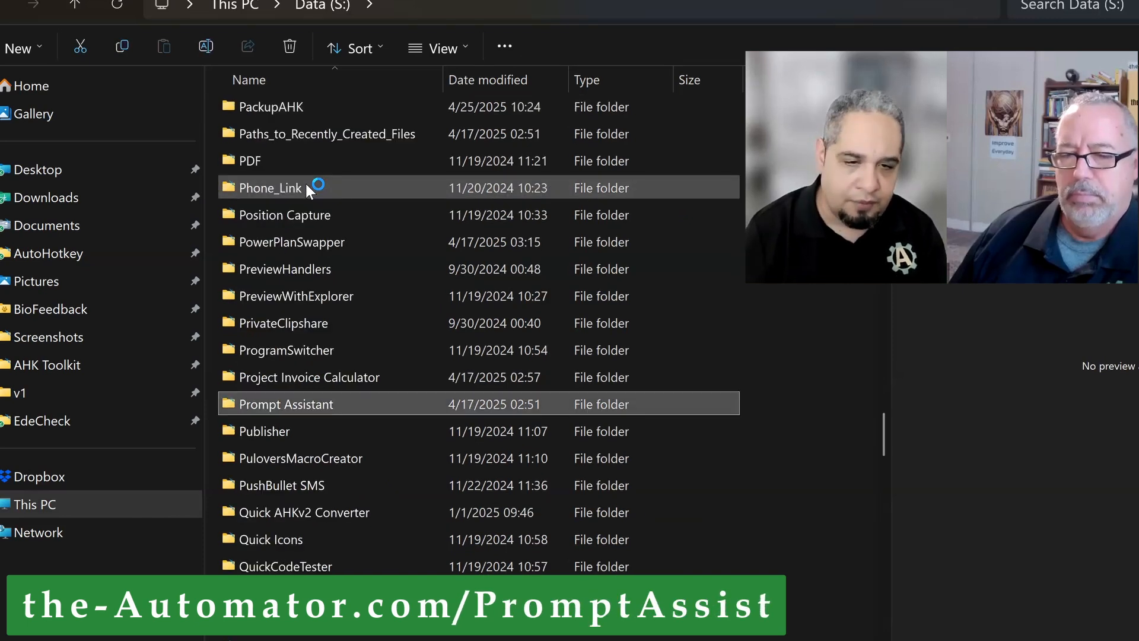
pyautogui.doubleClick(286, 404)
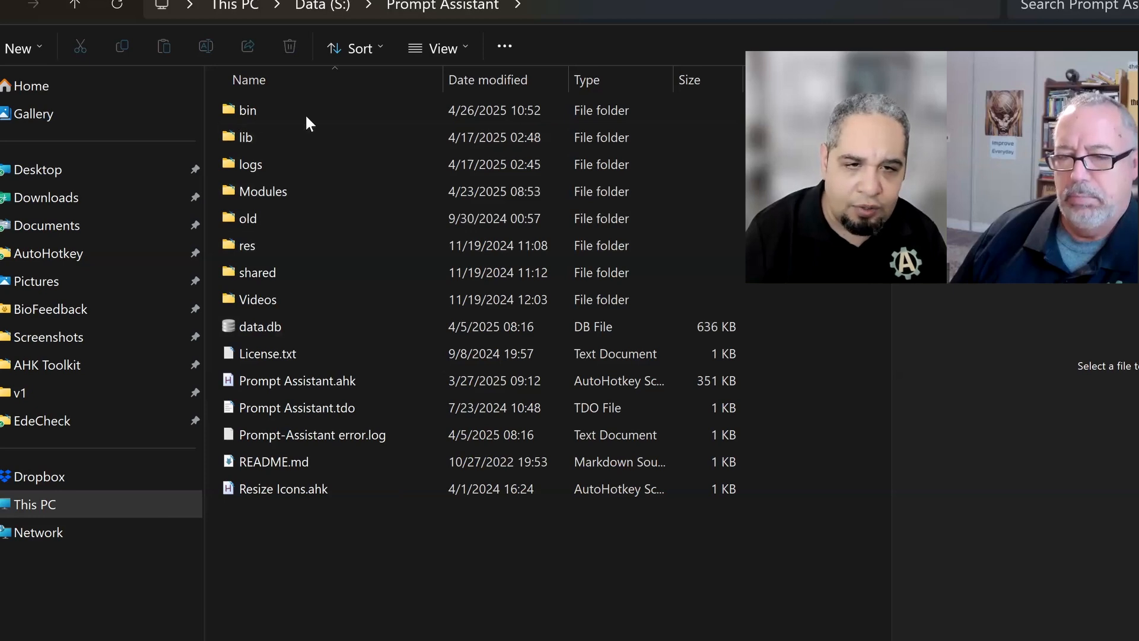
pyautogui.doubleClick(248, 110)
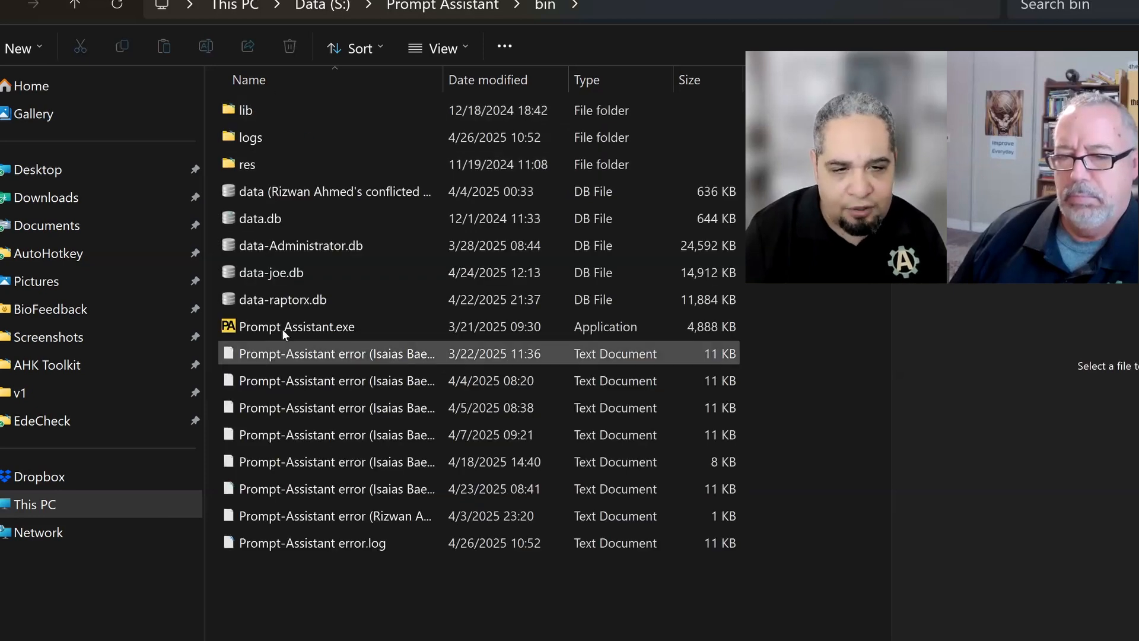
pyautogui.click(298, 326)
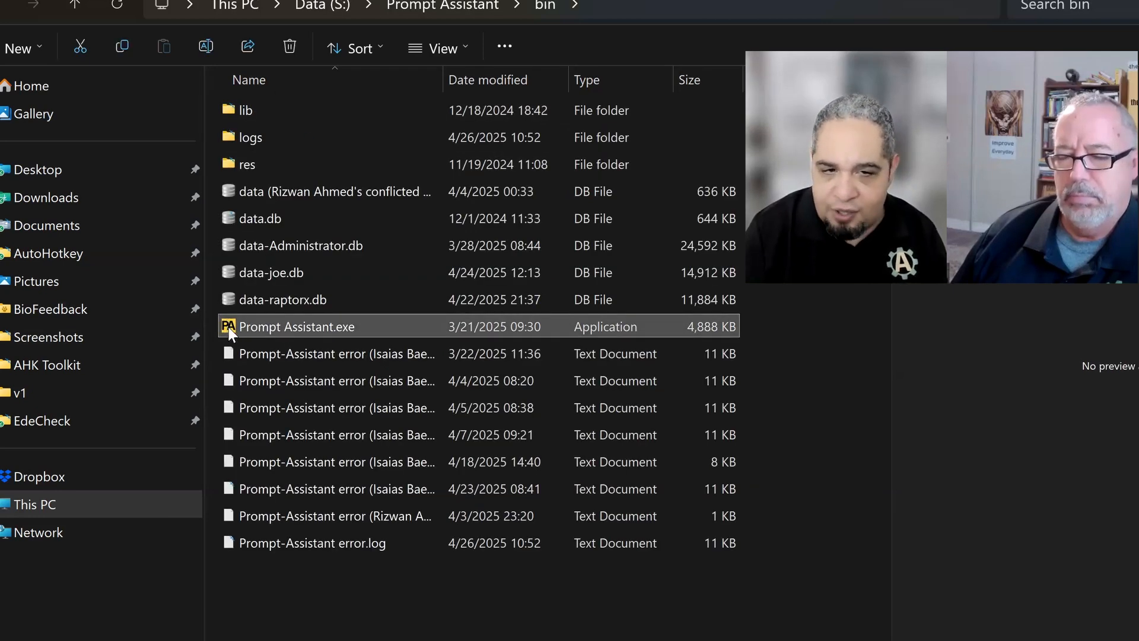
pyautogui.moveTo(275, 326)
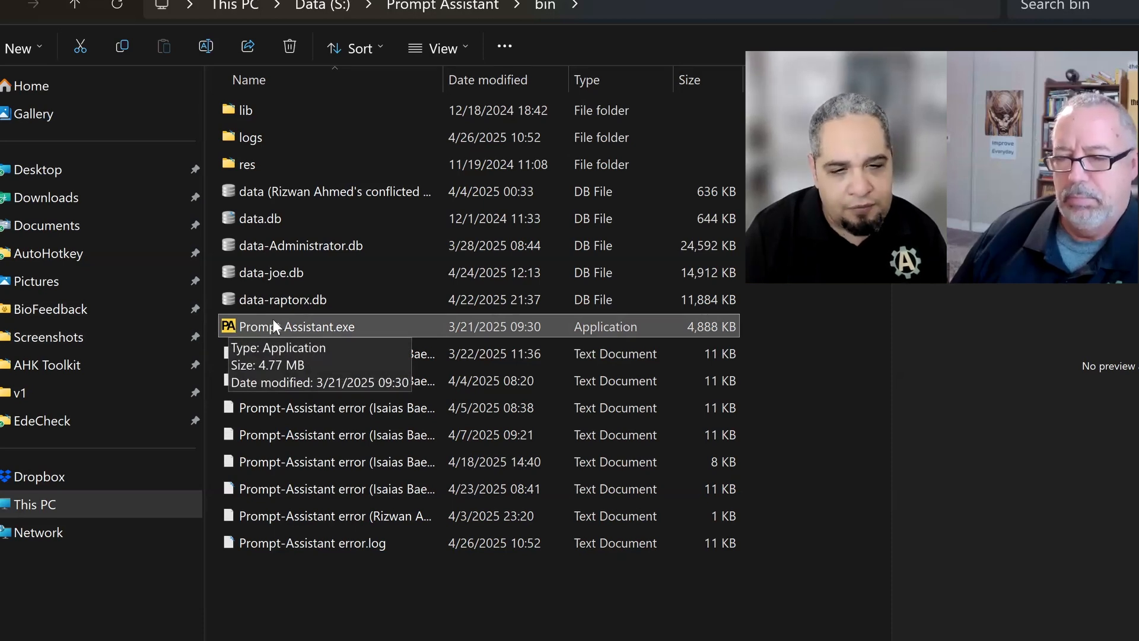
pyautogui.rightClick(297, 326)
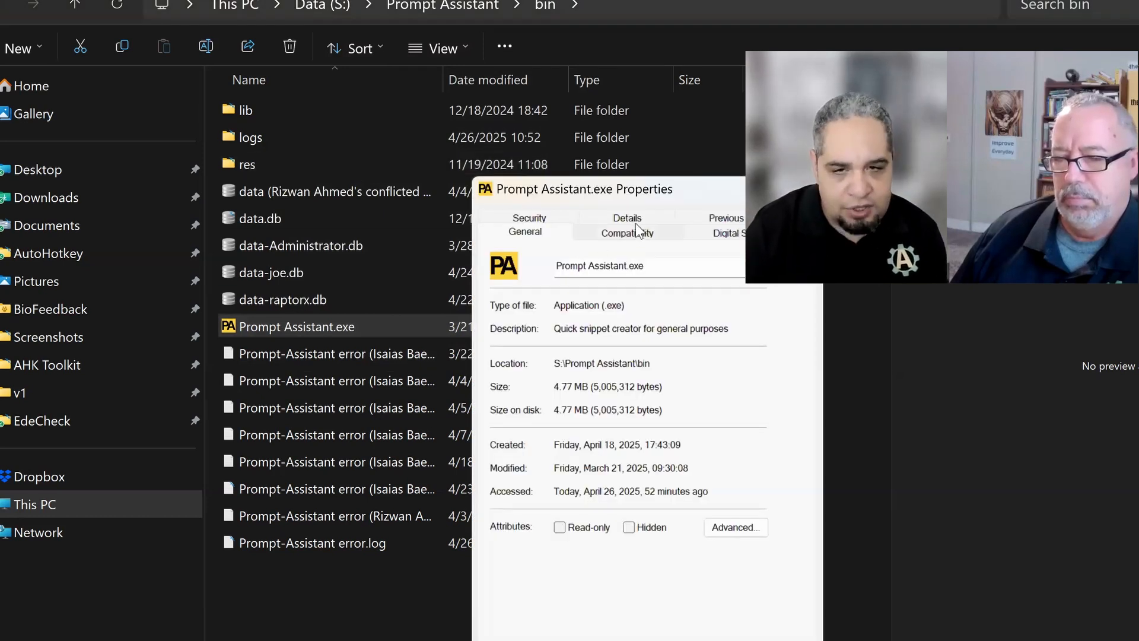
# Open Prompt Assistant.exe's Properties and read its Details, including product version 0.59.10
pyautogui.click(626, 217)
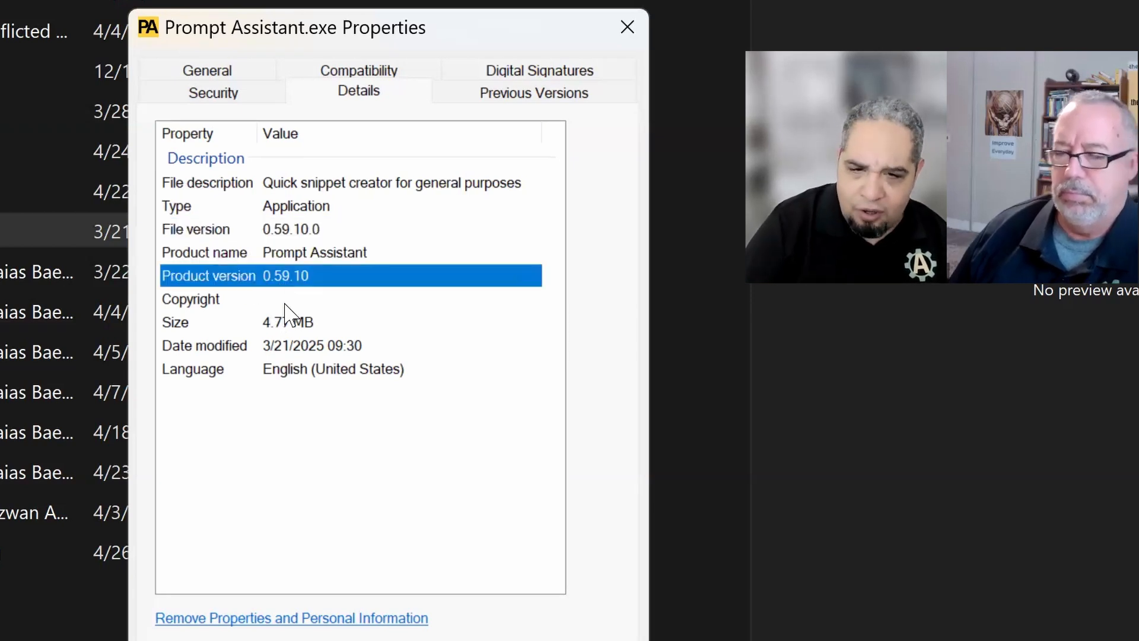
pyautogui.click(190, 298)
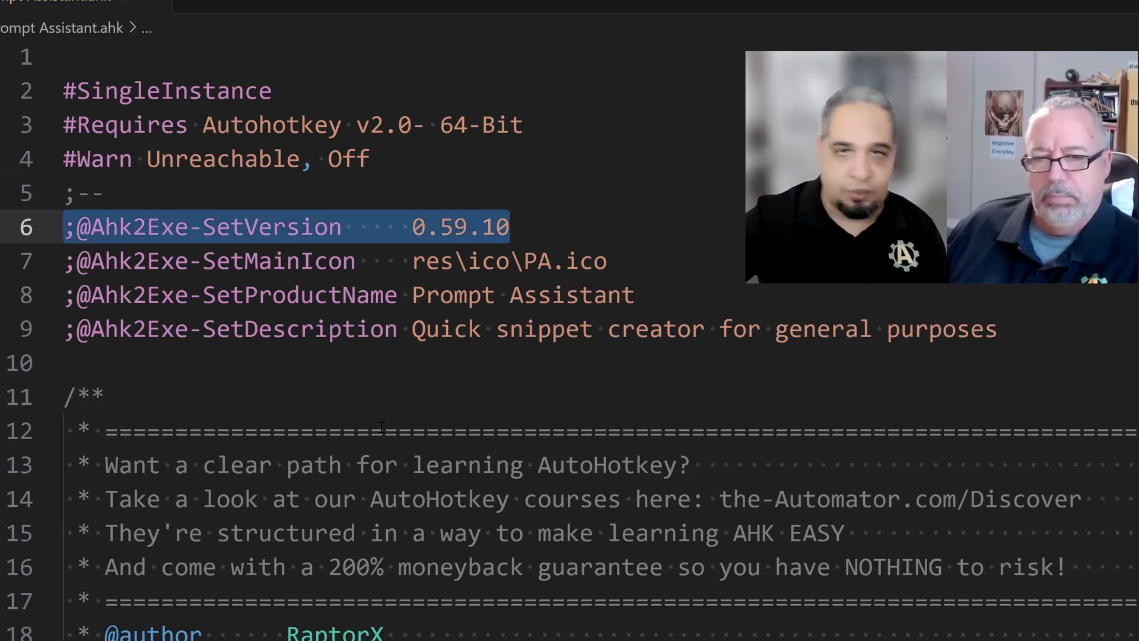
pyautogui.click(80, 227)
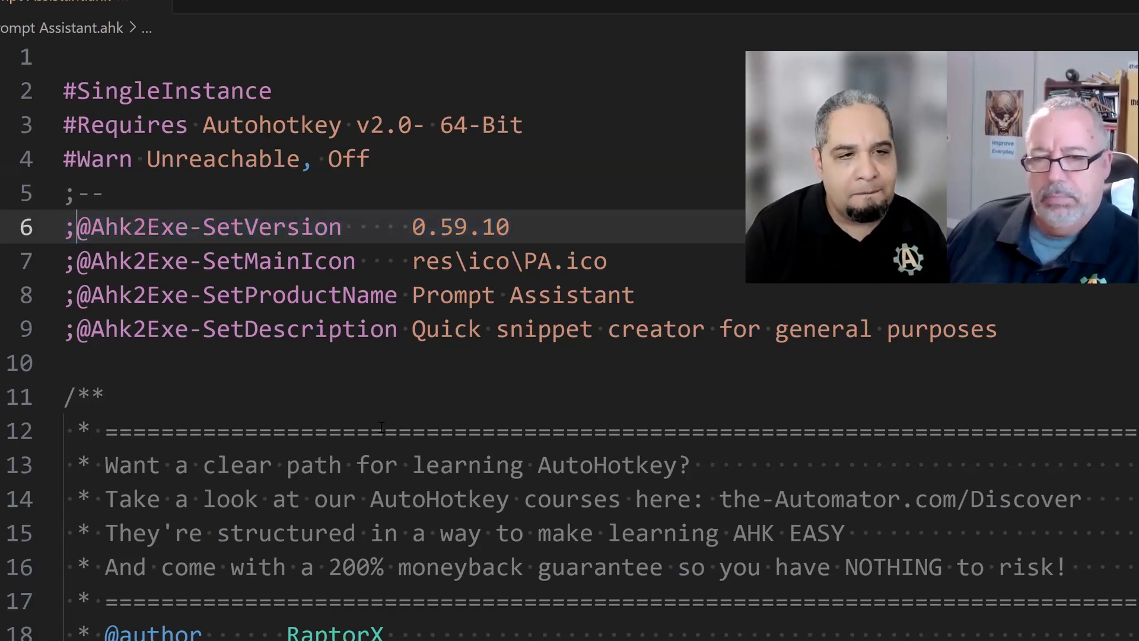
pyautogui.doubleClick(208, 226)
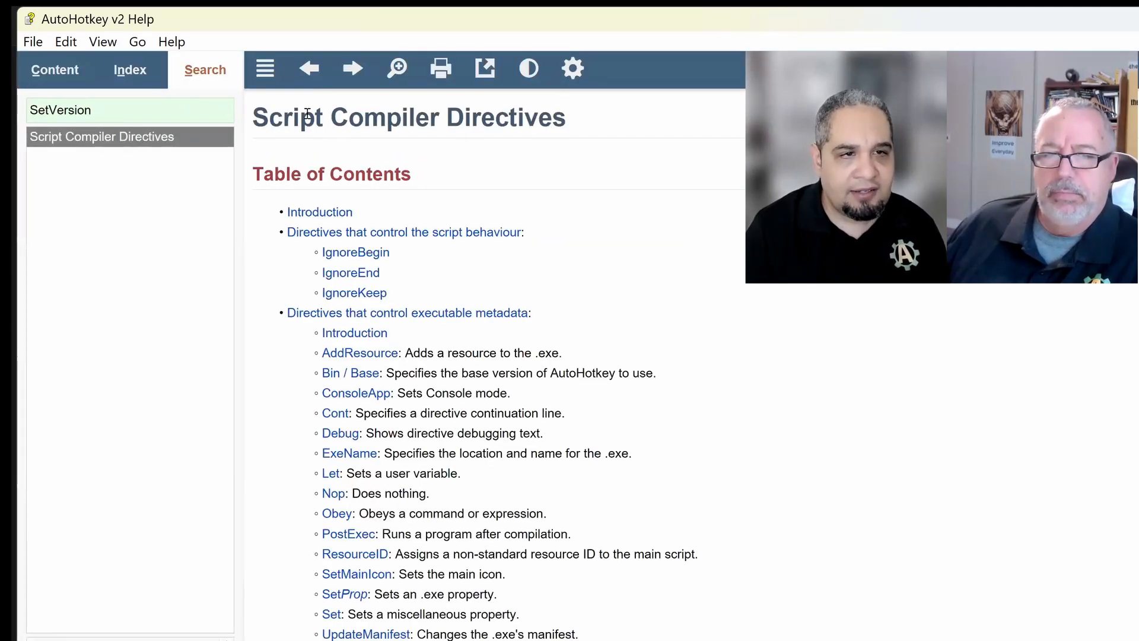
# Read the Script Compiler Directives page, jumping to the AddResource directive description
pyautogui.tripleClick(407, 117)
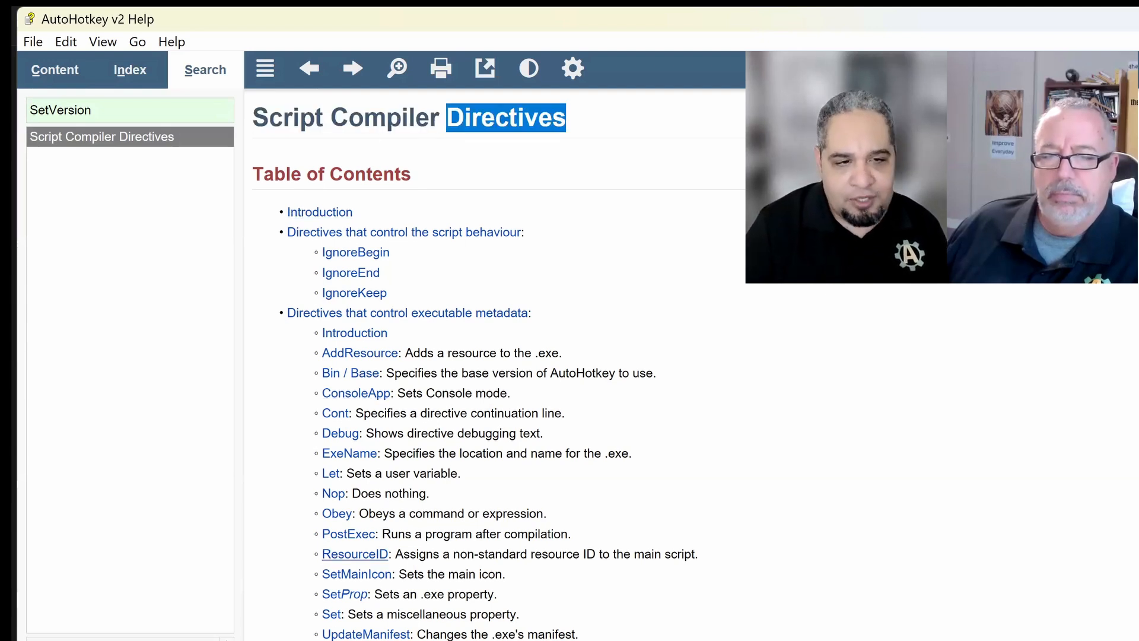
pyautogui.moveTo(343, 356)
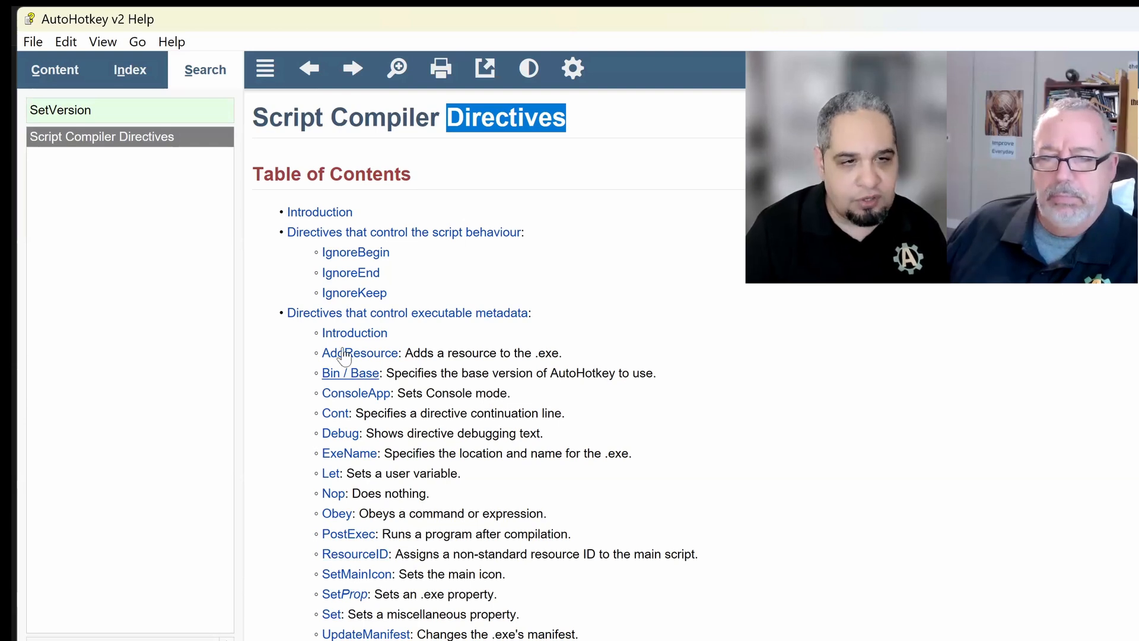
pyautogui.click(359, 352)
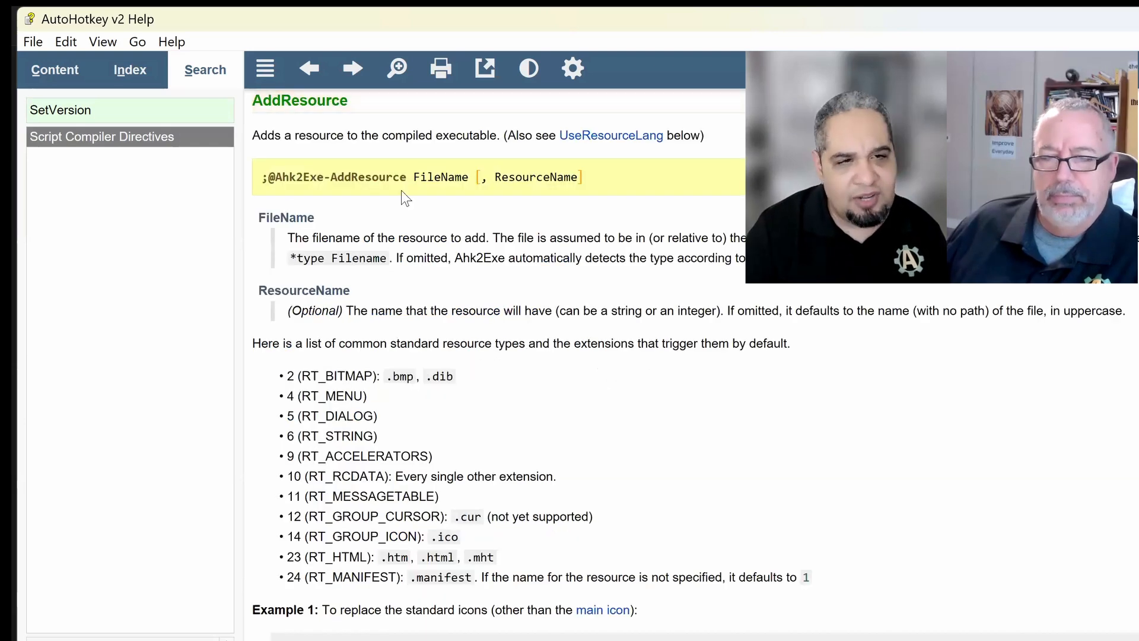
pyautogui.scroll(-3)
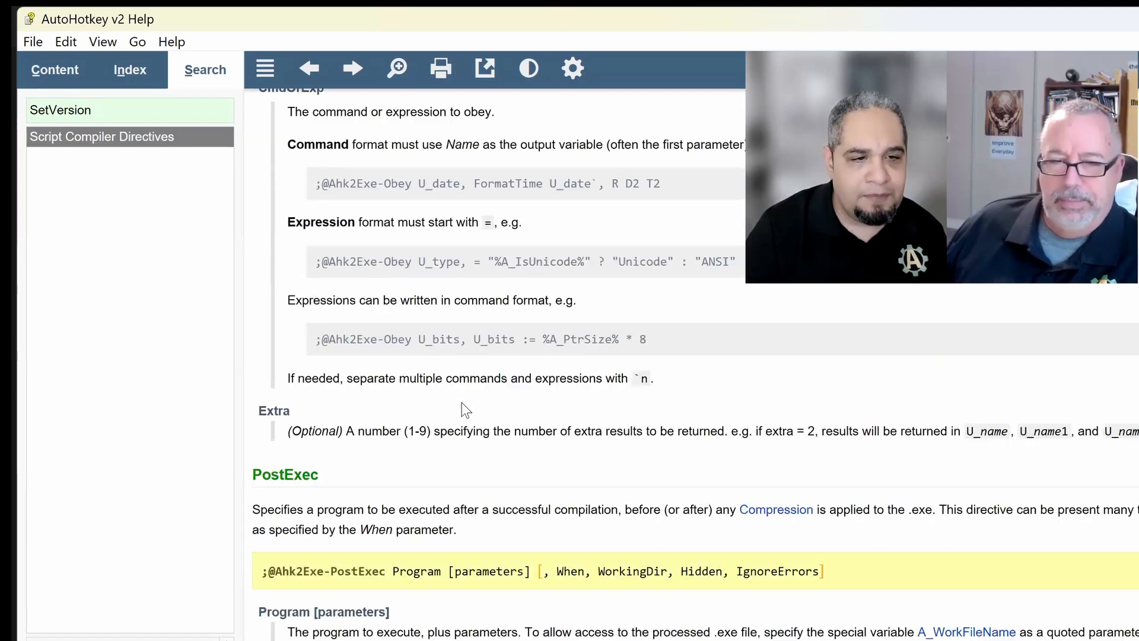
pyautogui.scroll(-3)
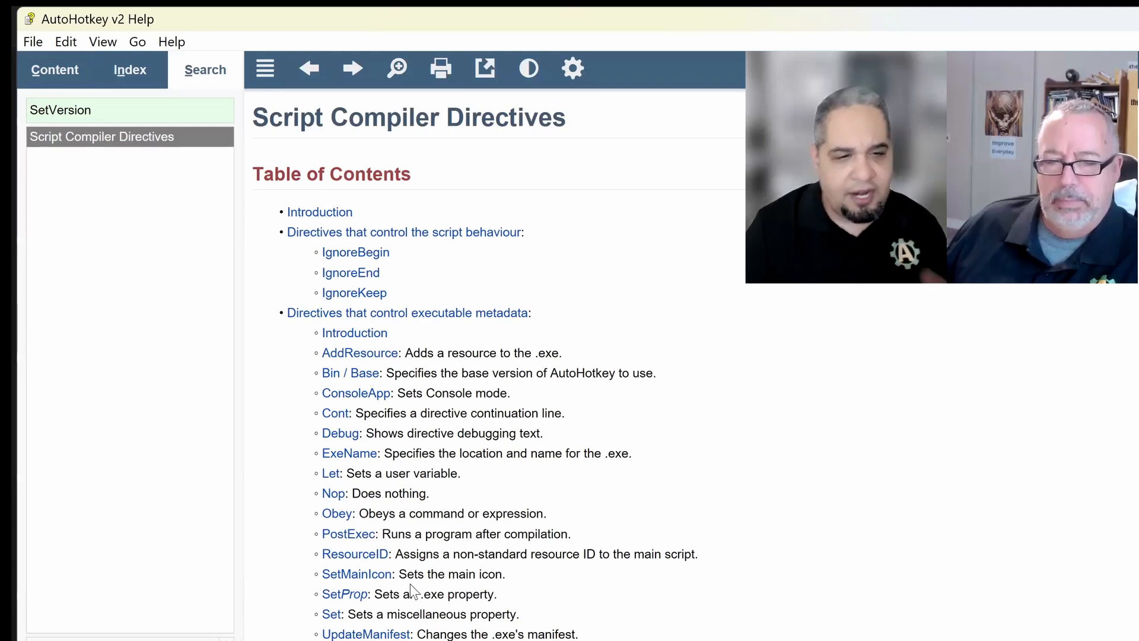
# Go to the SetProp directive and select the InternalName property in its table
pyautogui.click(343, 593)
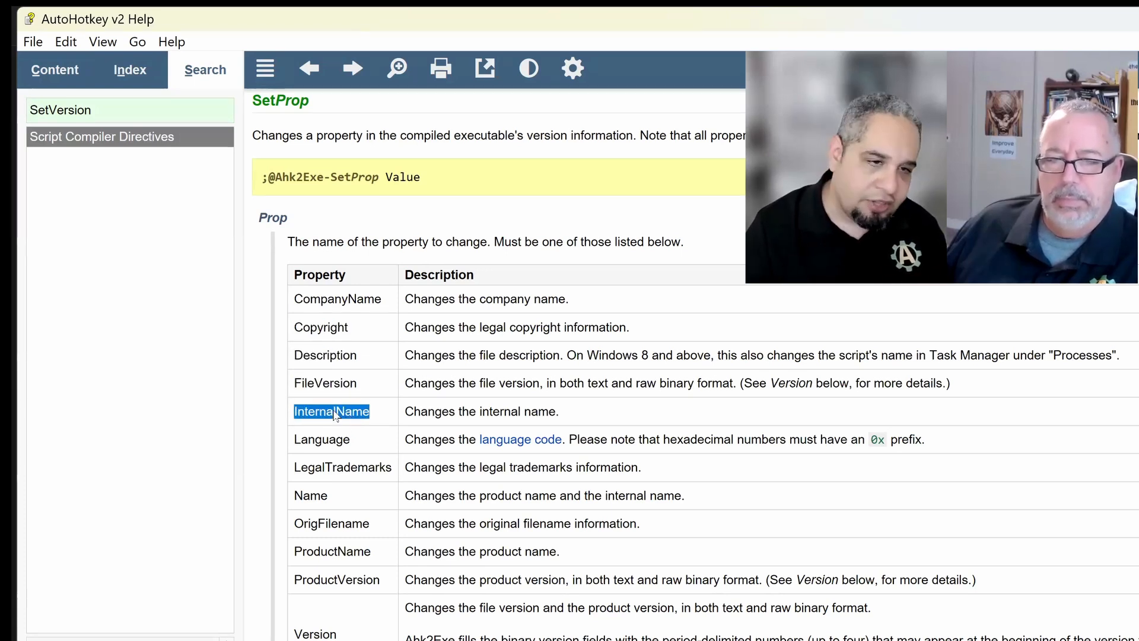
pyautogui.moveTo(331, 411); pyautogui.dragTo(334, 614)
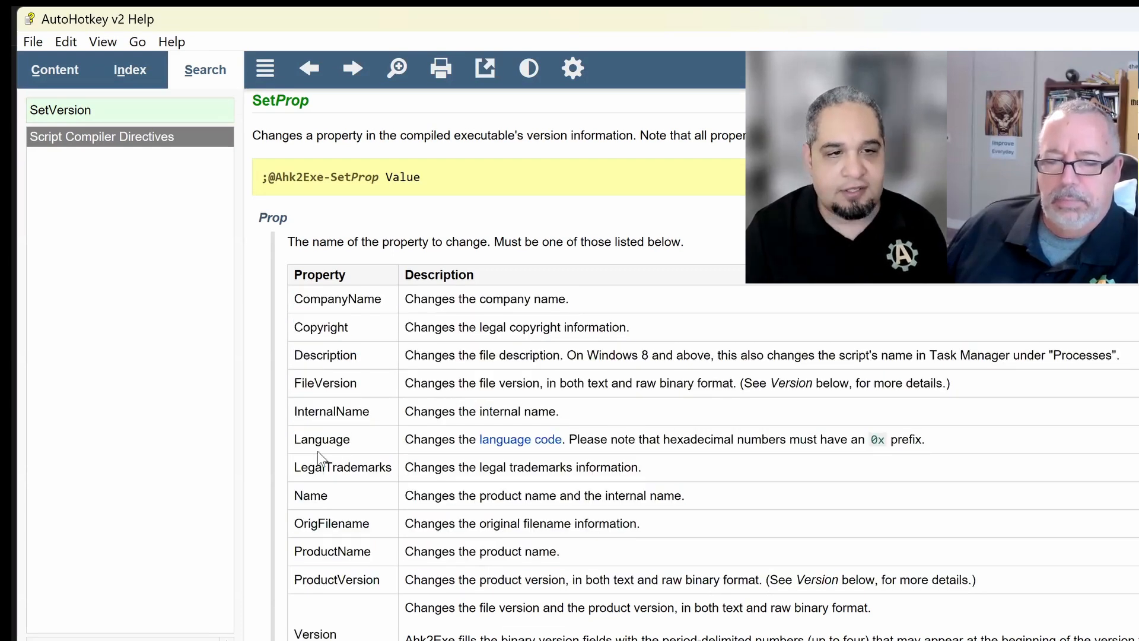
pyautogui.press('alt+tab')
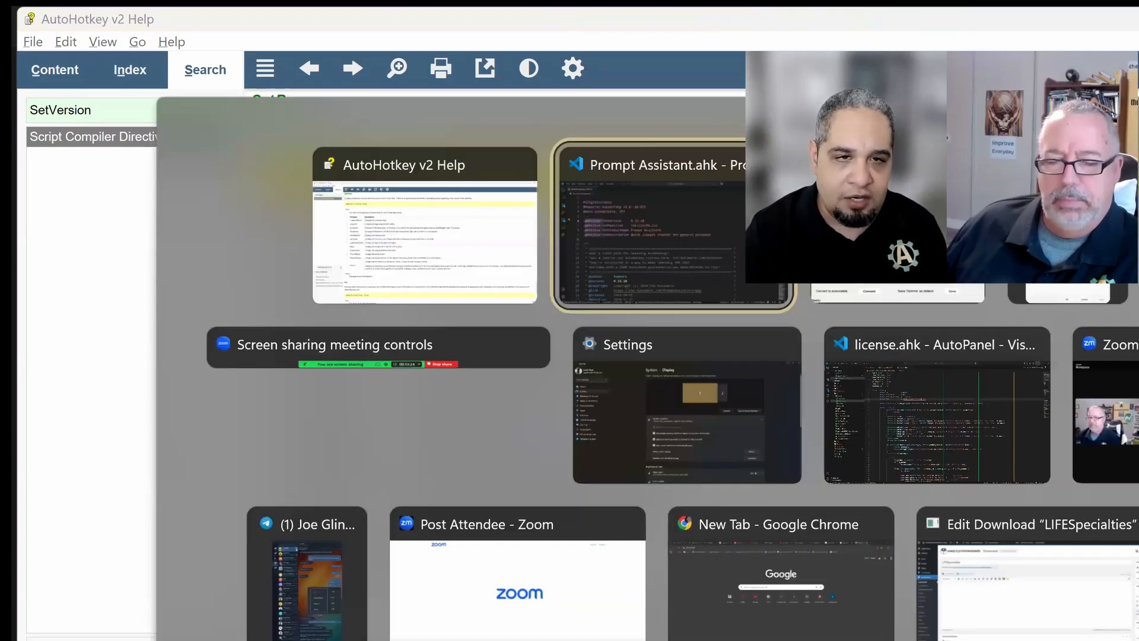
# Return to the Prompt Assistant script and select the Ahk2Exe directive lines
pyautogui.click(672, 225)
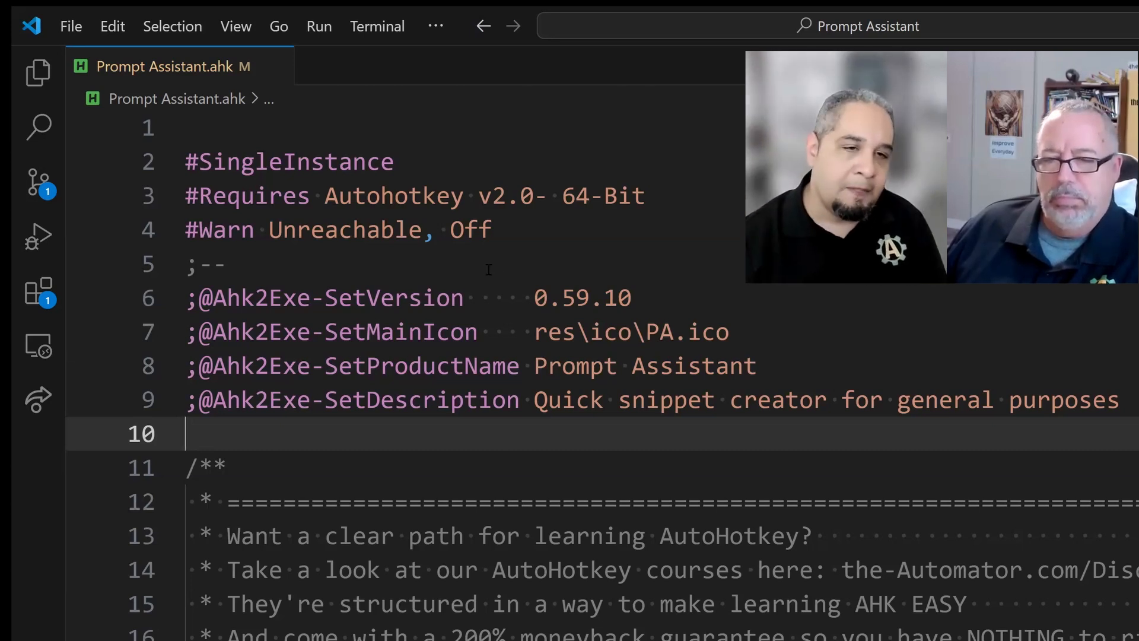
pyautogui.moveTo(536, 298); pyautogui.dragTo(643, 398)
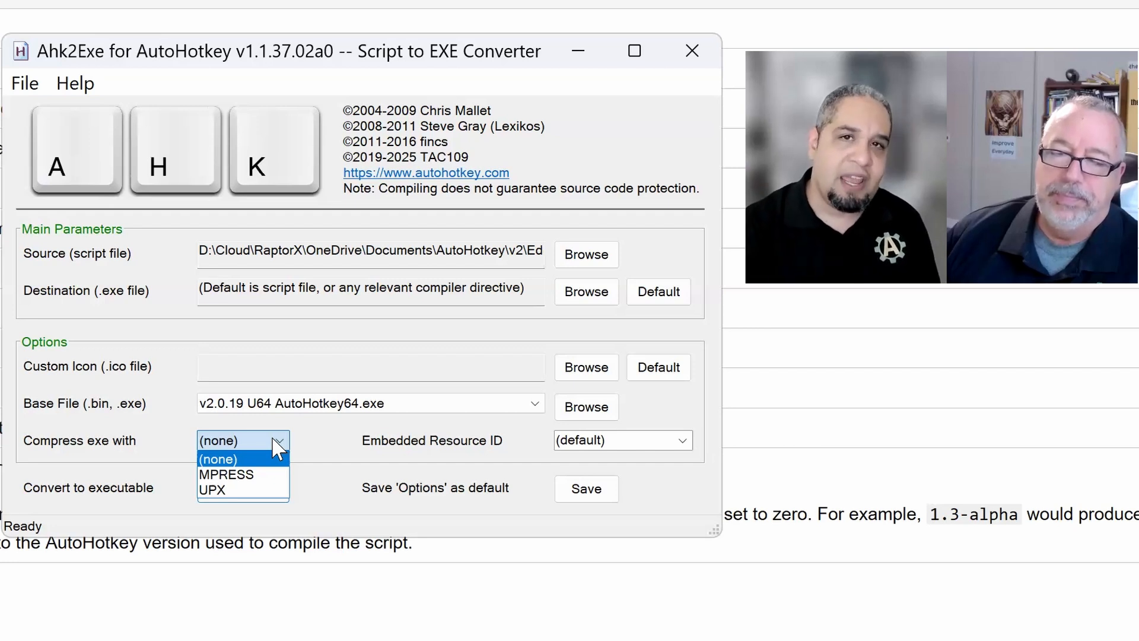
# Pick a compressor (MPRESS or UPX) from the Compress exe with dropdown
pyautogui.click(217, 458)
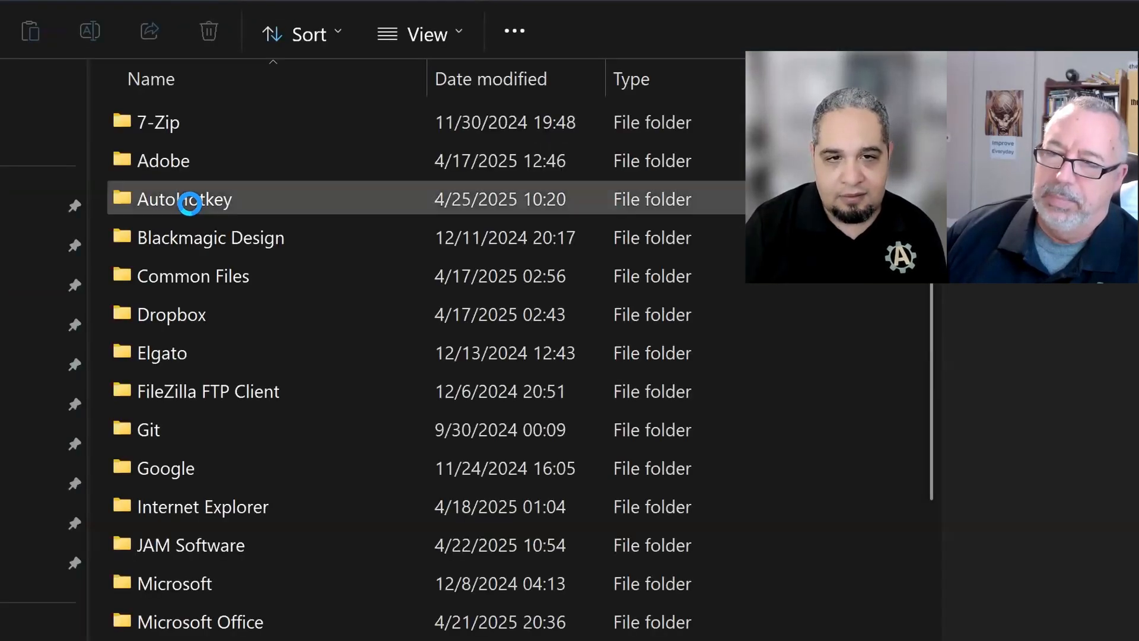
# Open AutoHotkey\v2 and check AutoHotkey32_UIA.exe's digital signature, which is signed
pyautogui.doubleClick(183, 199)
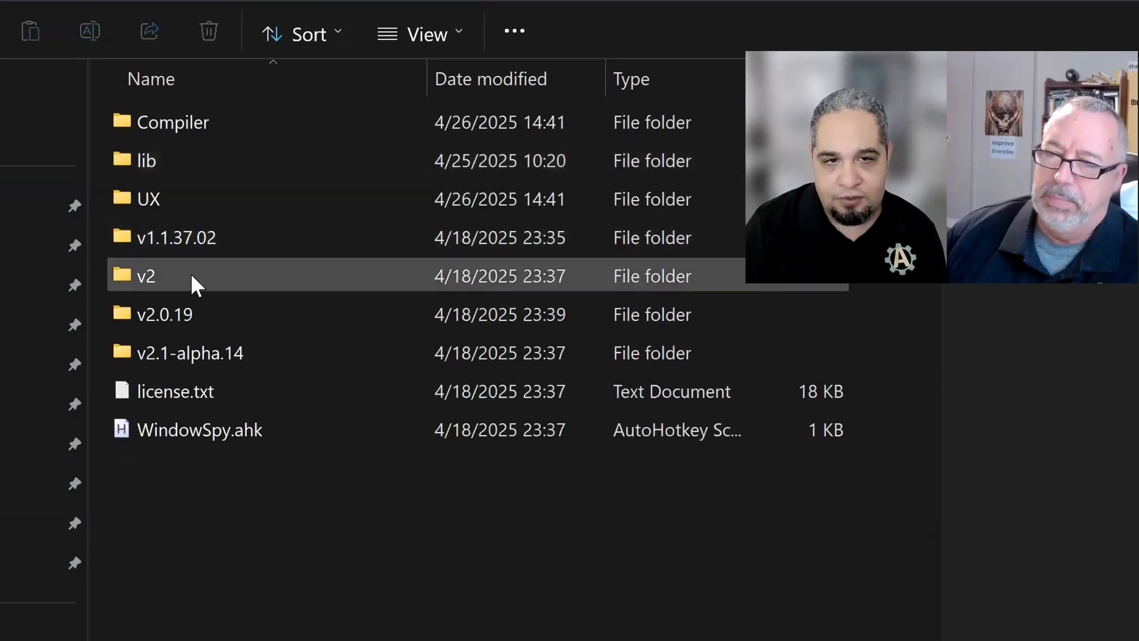
pyautogui.doubleClick(145, 276)
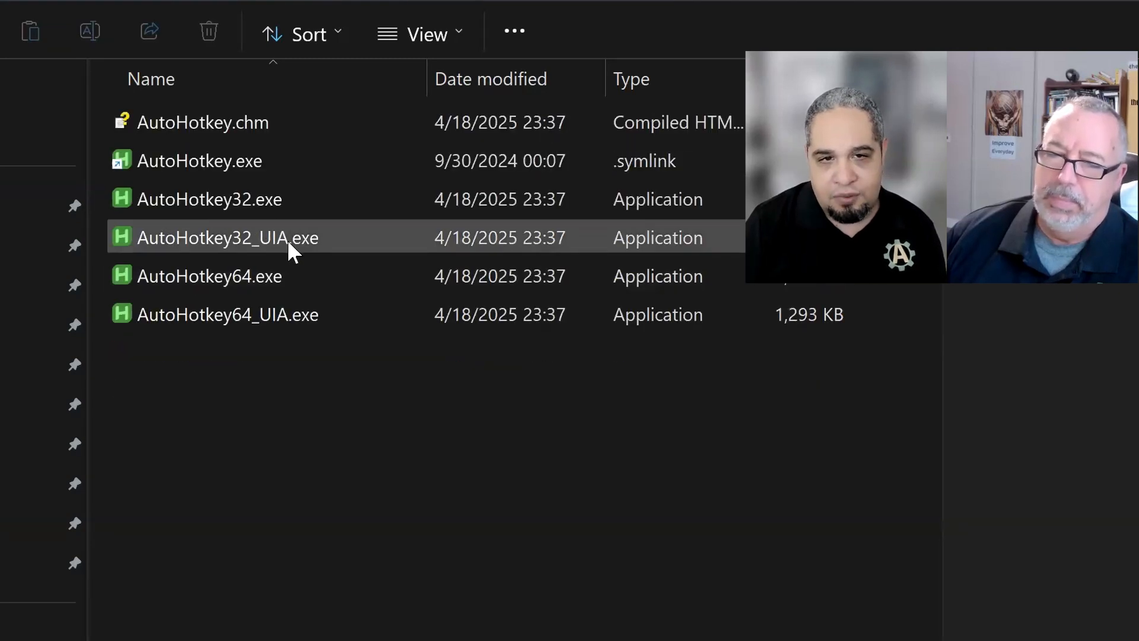
pyautogui.rightClick(226, 237)
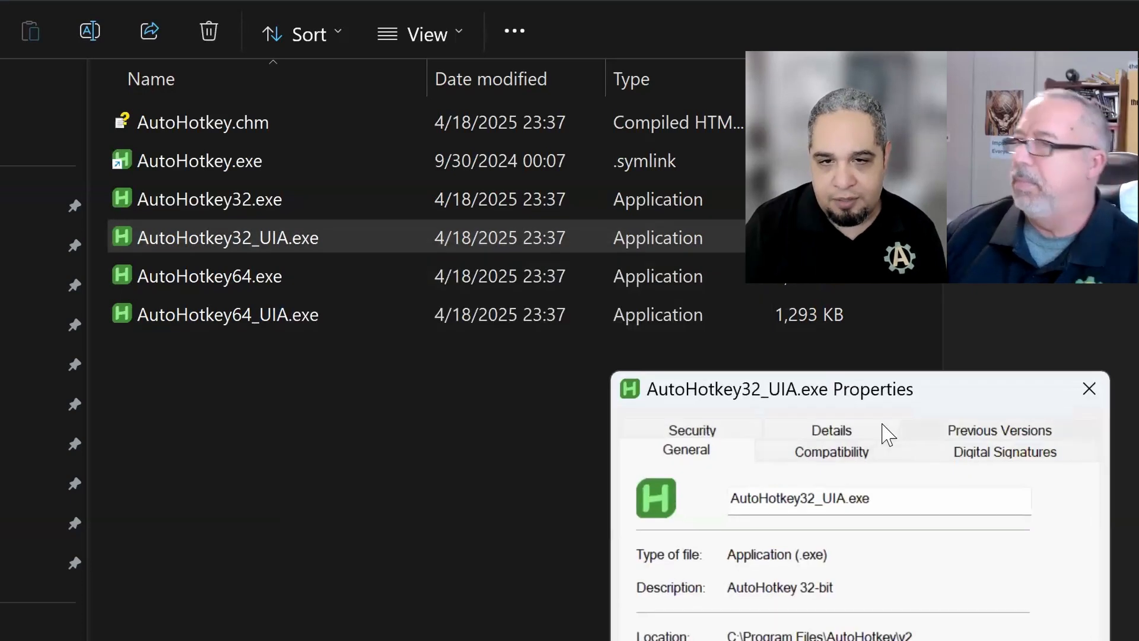
pyautogui.click(1004, 449)
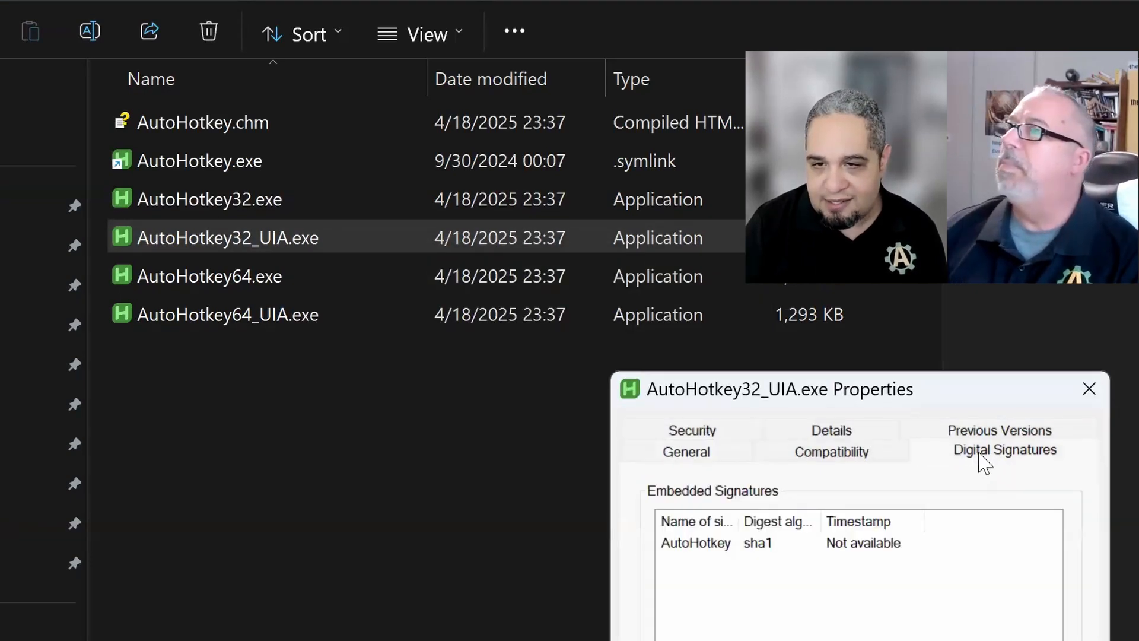
pyautogui.moveTo(835, 566)
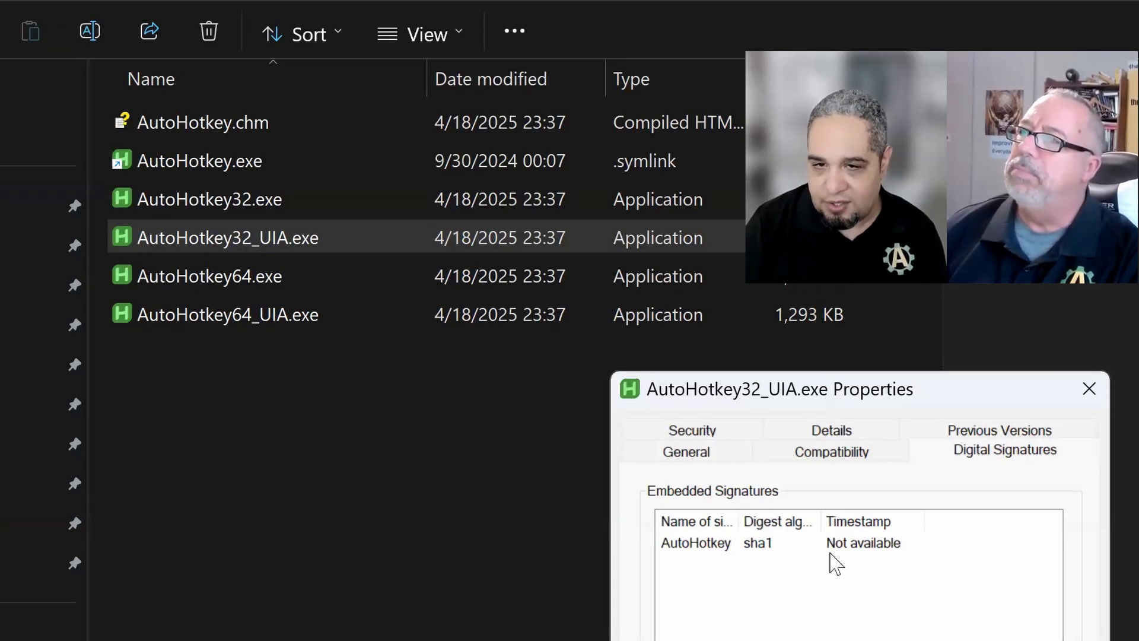
pyautogui.click(759, 543)
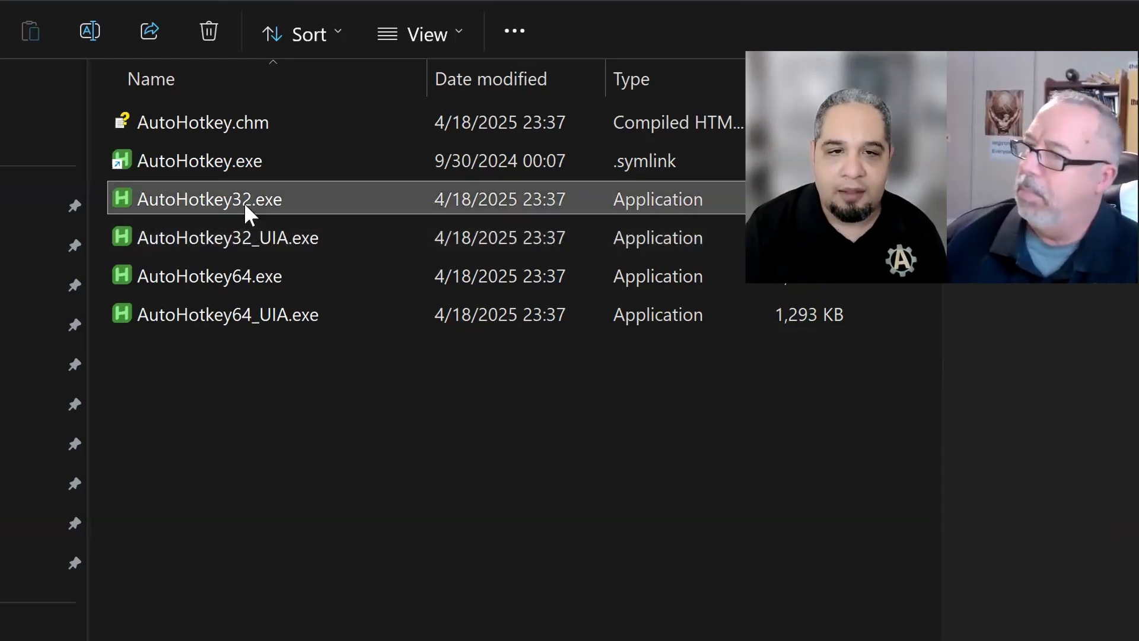
# Check AutoHotkey32.exe's digital signature, showing it is unsigned, then close Properties
pyautogui.rightClick(208, 199)
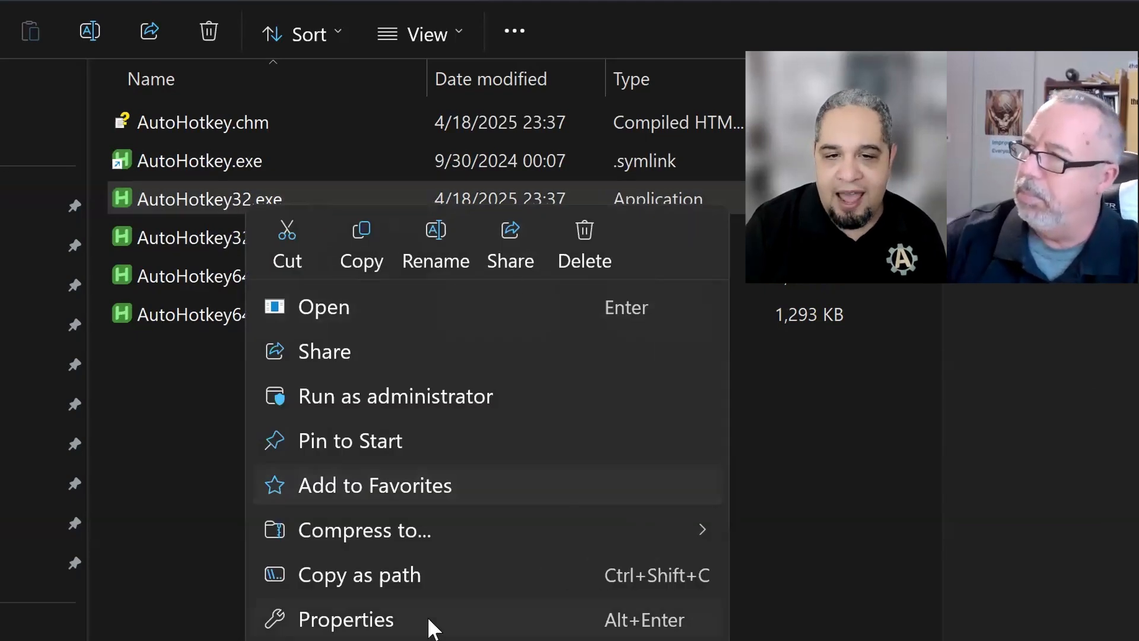
pyautogui.click(345, 619)
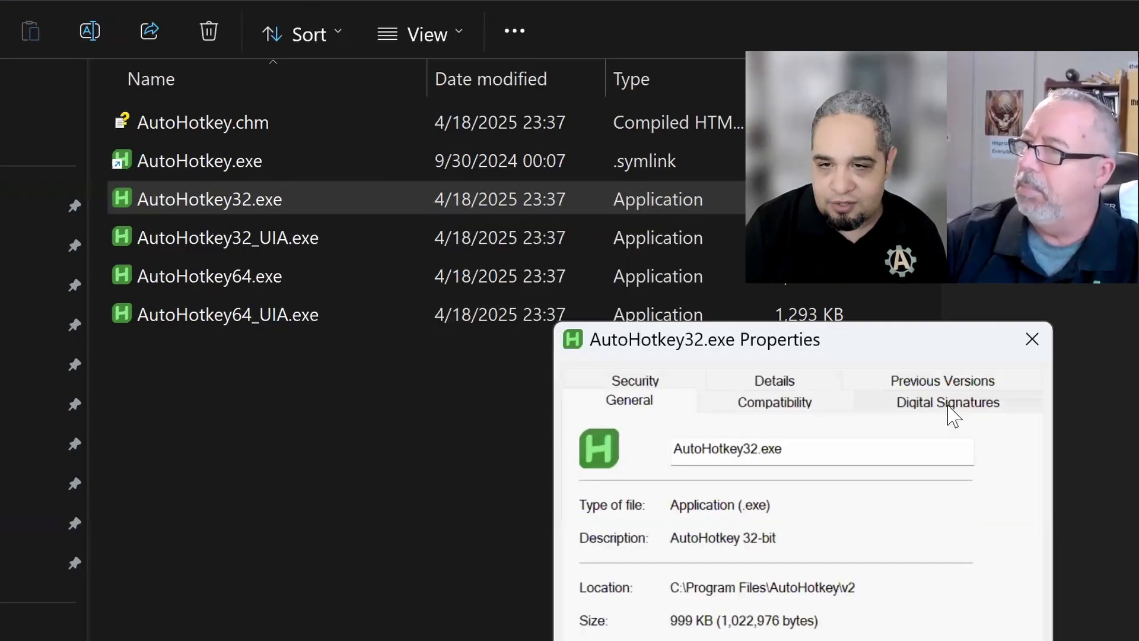
pyautogui.click(948, 402)
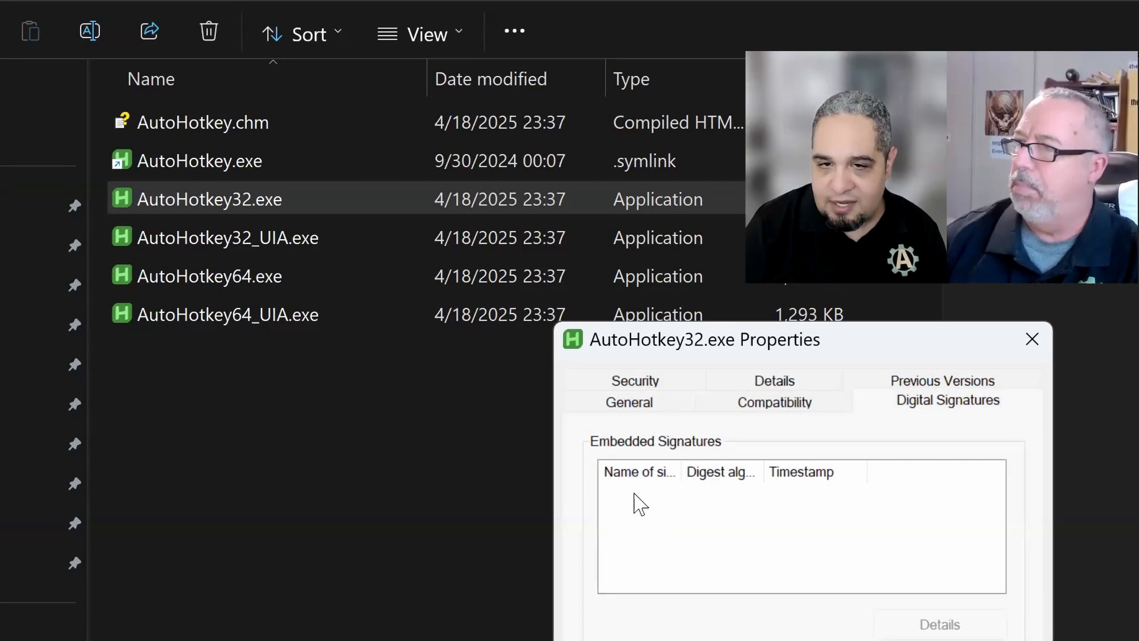
pyautogui.moveTo(1031, 340)
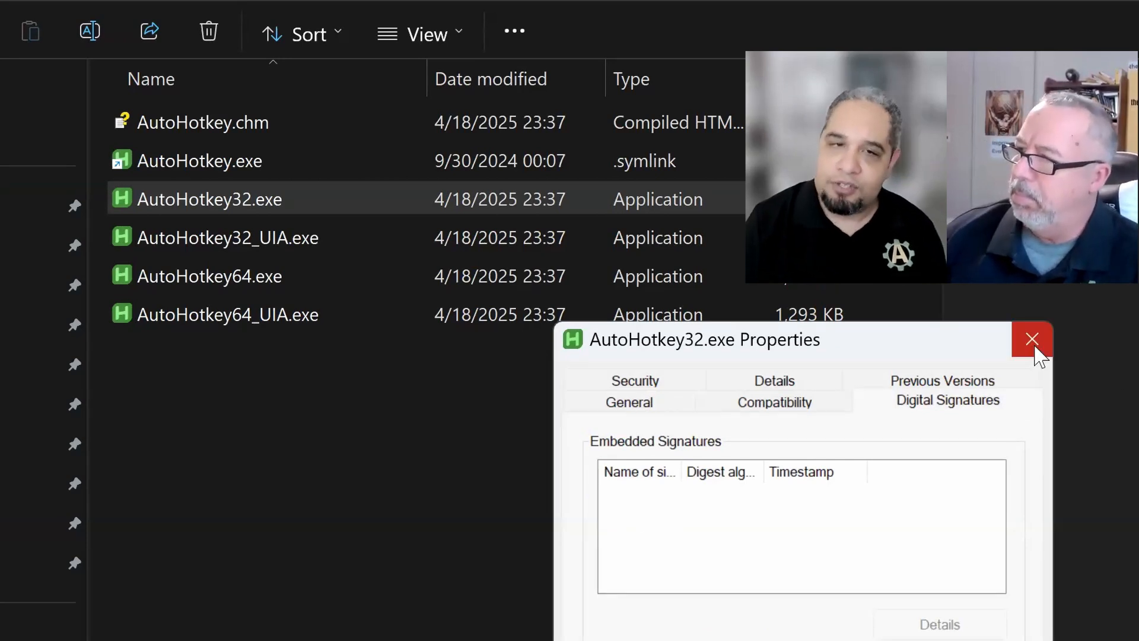
pyautogui.click(1031, 339)
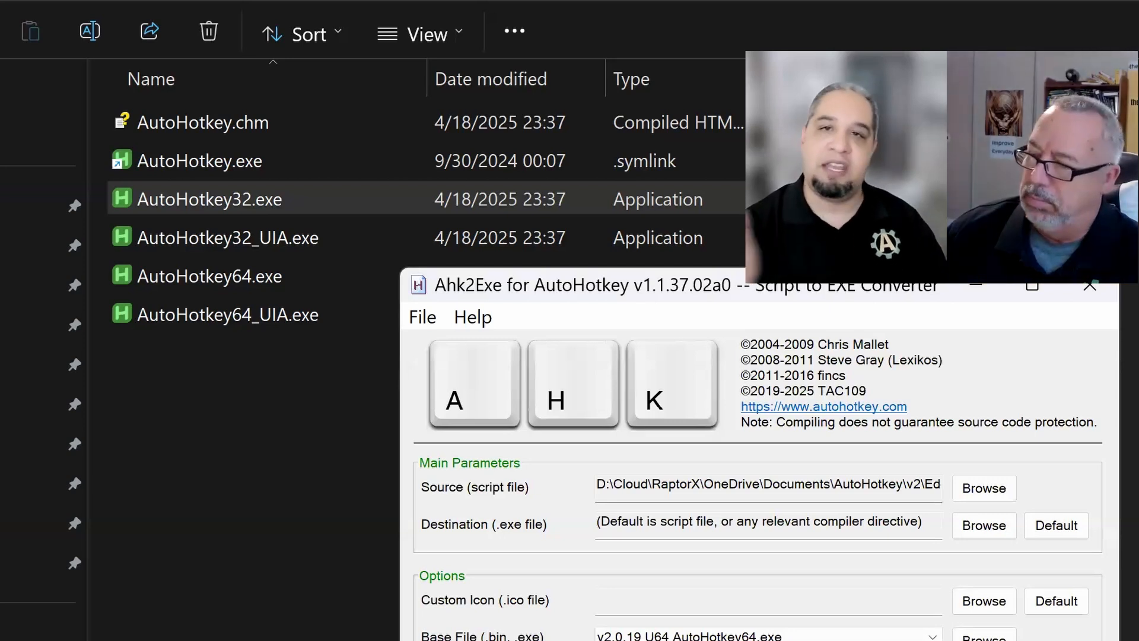
# Try UPX, then set compression to MPRESS, which warns MPRESS.exe isn't found
pyautogui.click(237, 460)
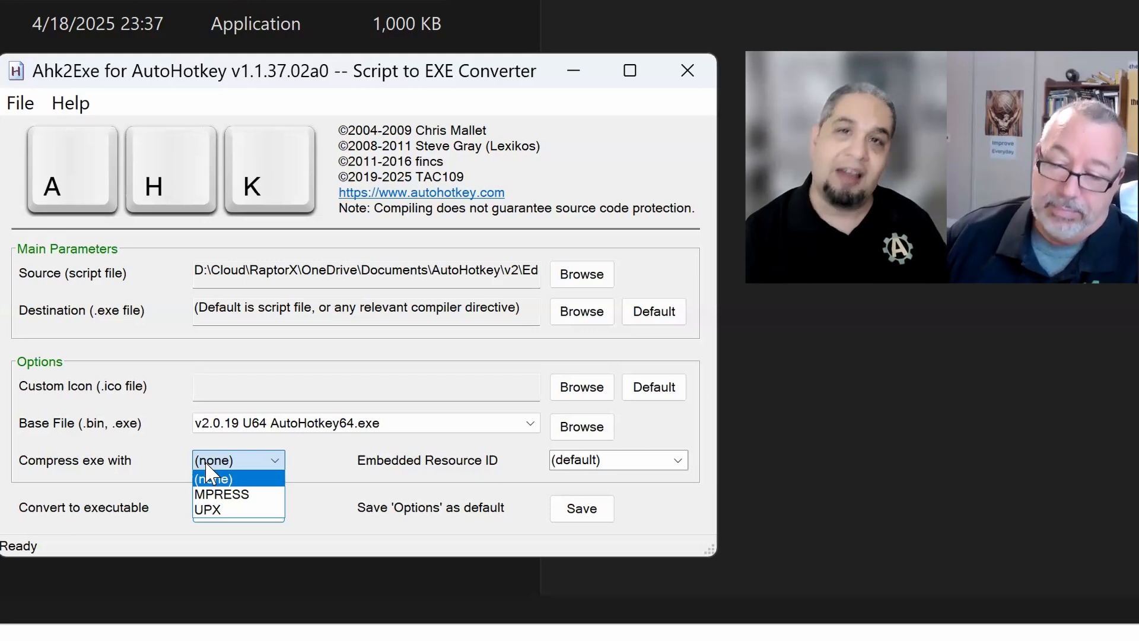
pyautogui.moveTo(221, 494)
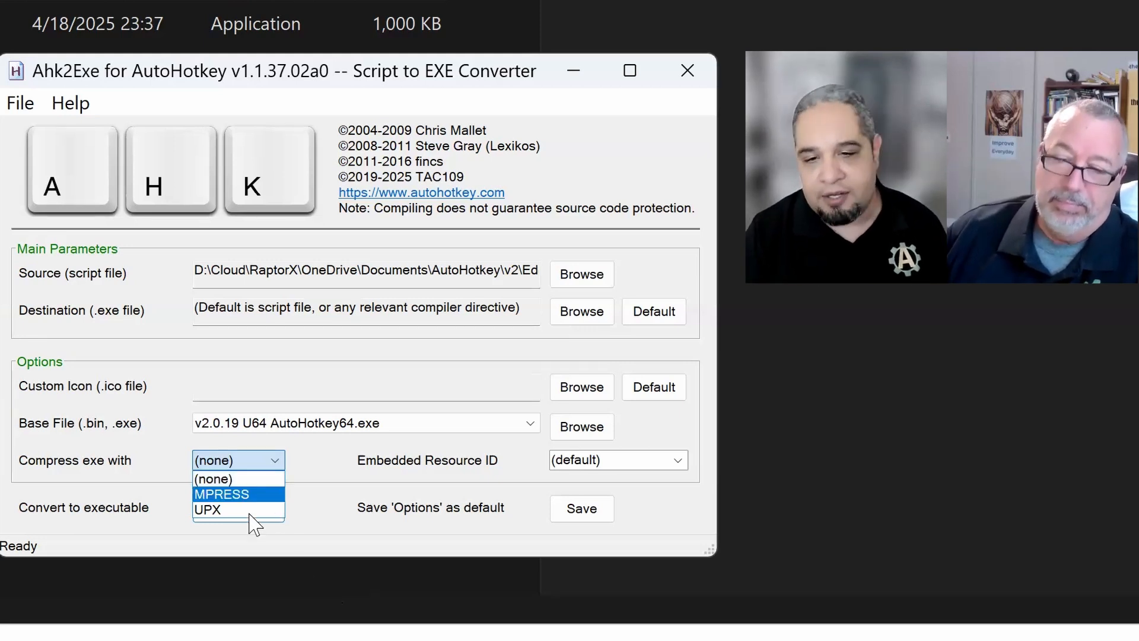
pyautogui.click(212, 478)
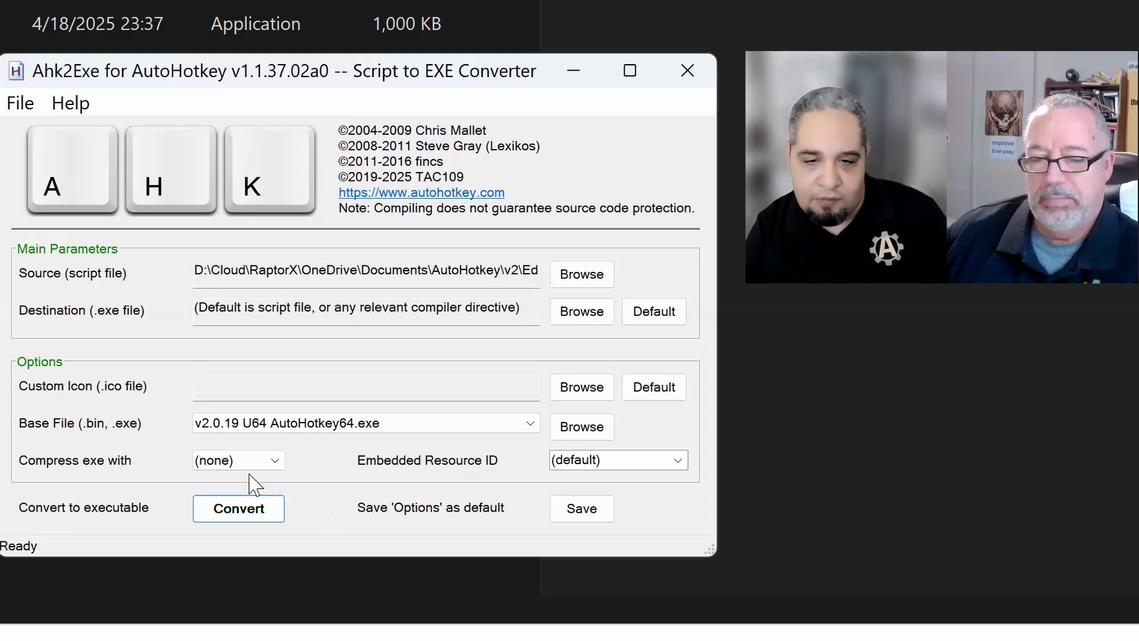
pyautogui.click(236, 459)
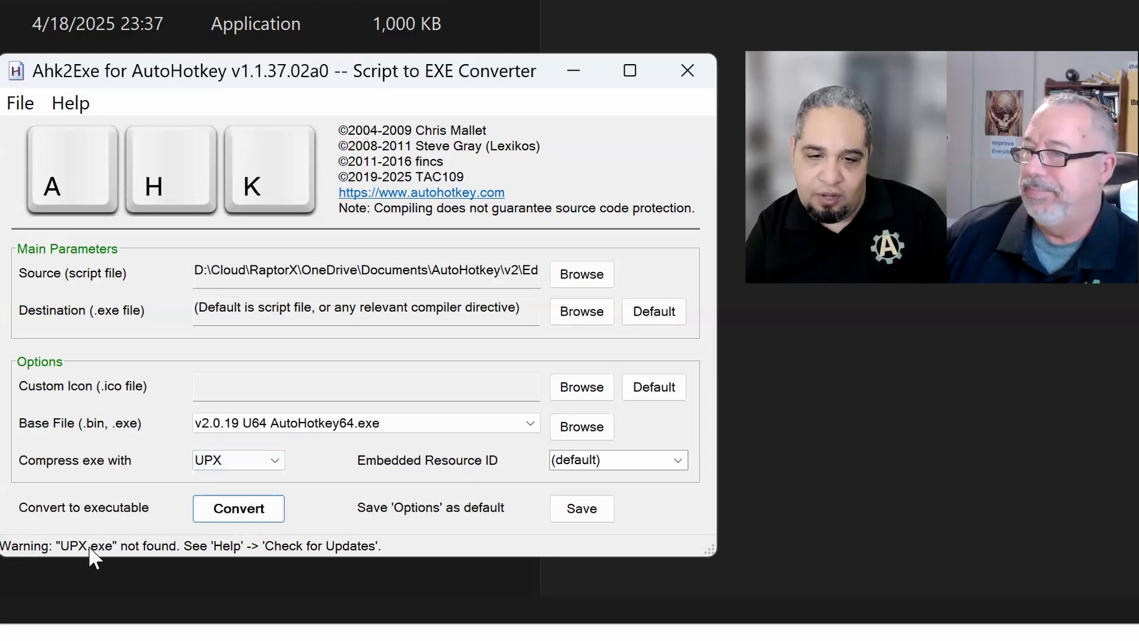
pyautogui.moveTo(80, 469)
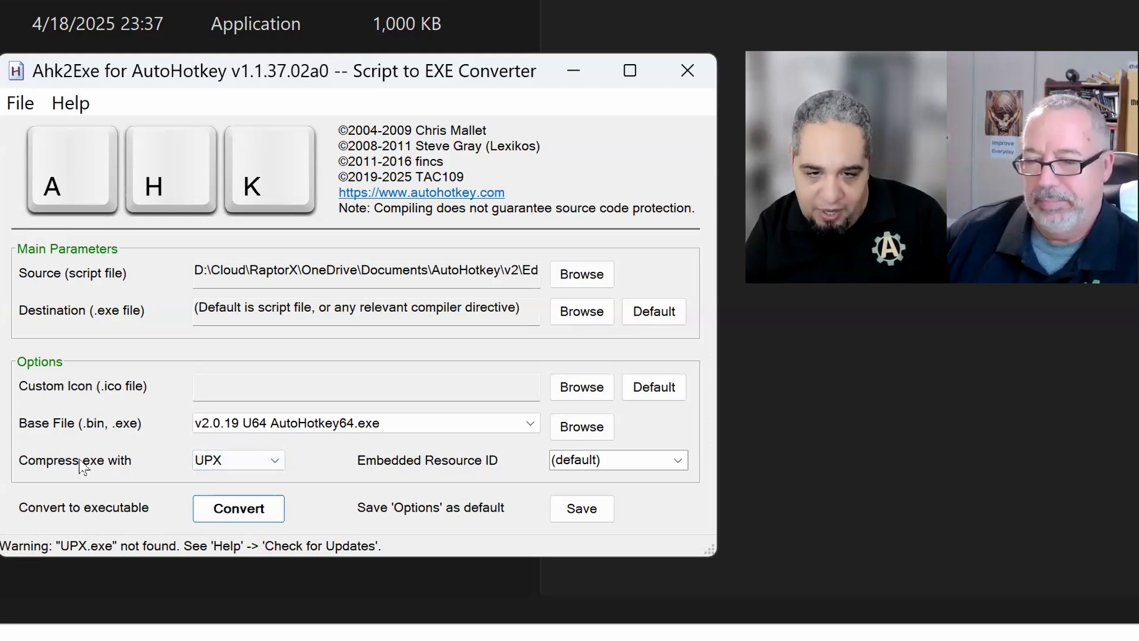
pyautogui.moveTo(129, 556)
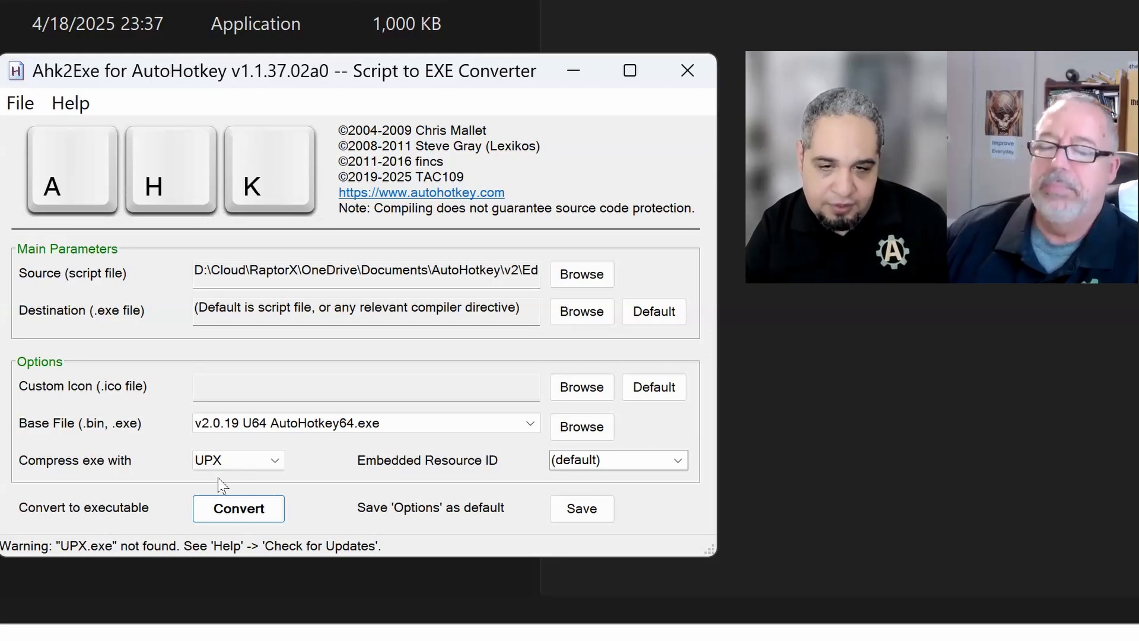
pyautogui.click(237, 460)
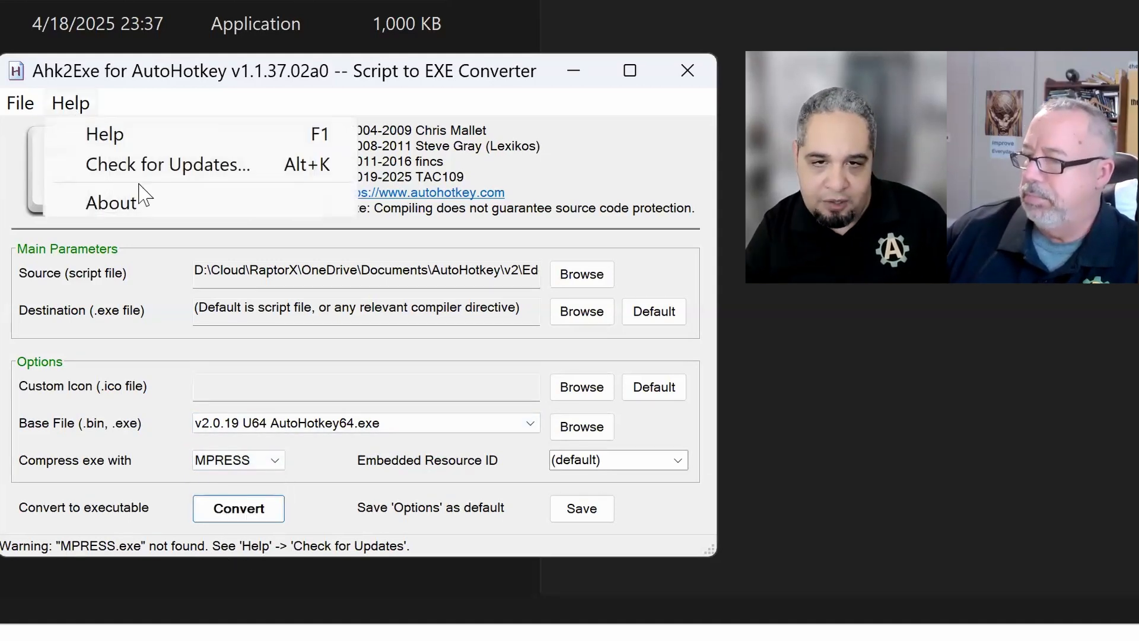
# In Check for Updates, tick the Mpress and Upx compressors, then close the updater
pyautogui.click(168, 165)
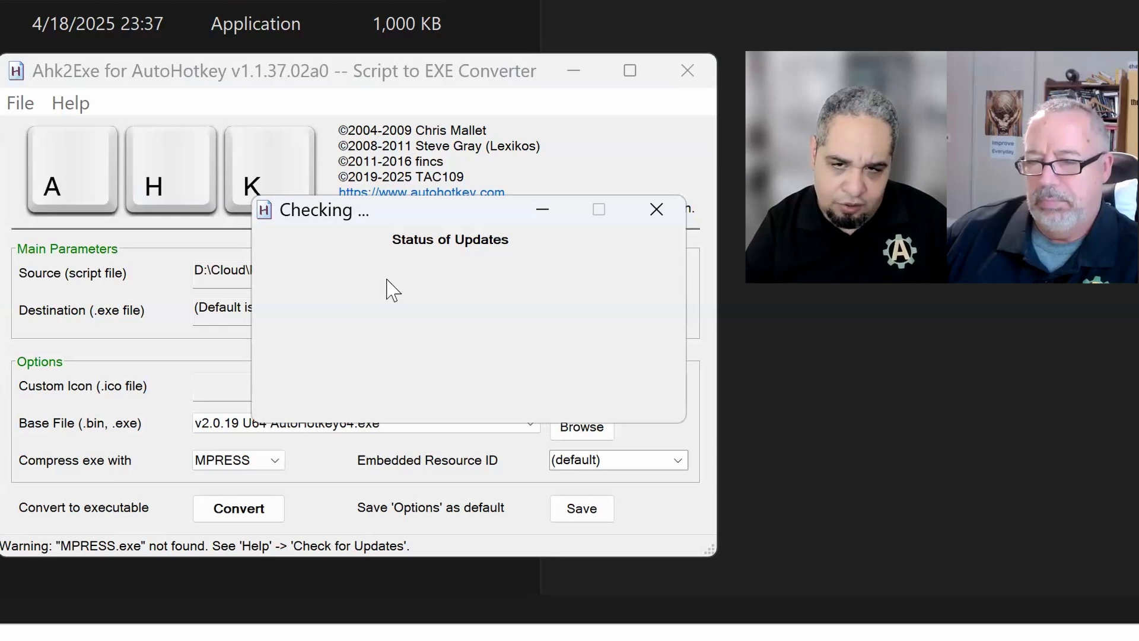
pyautogui.moveTo(422, 305)
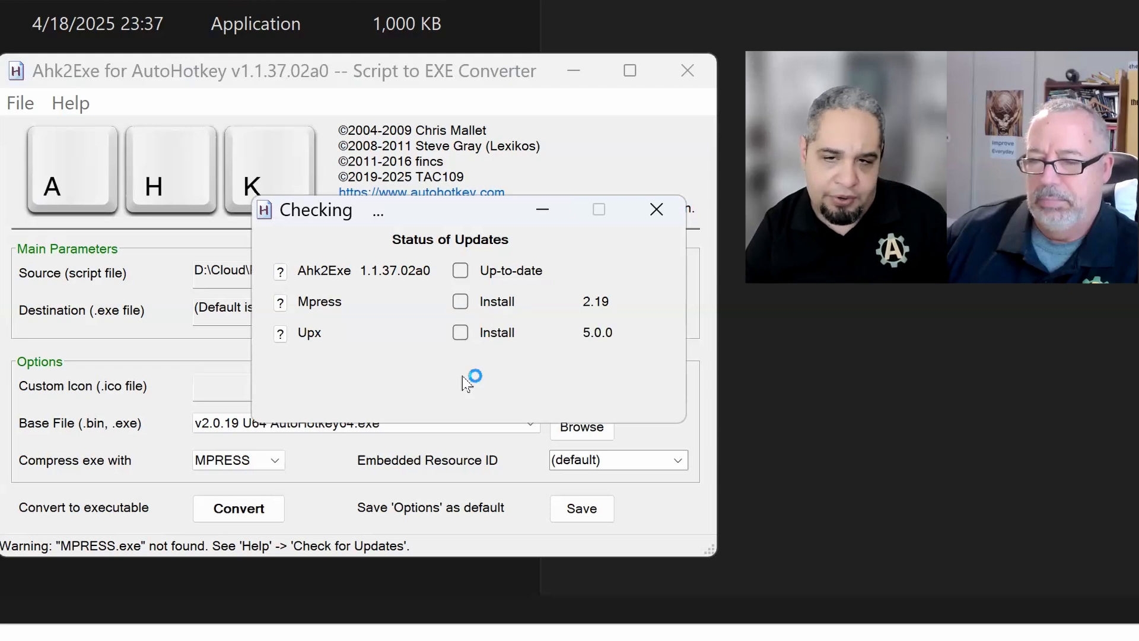
pyautogui.click(459, 333)
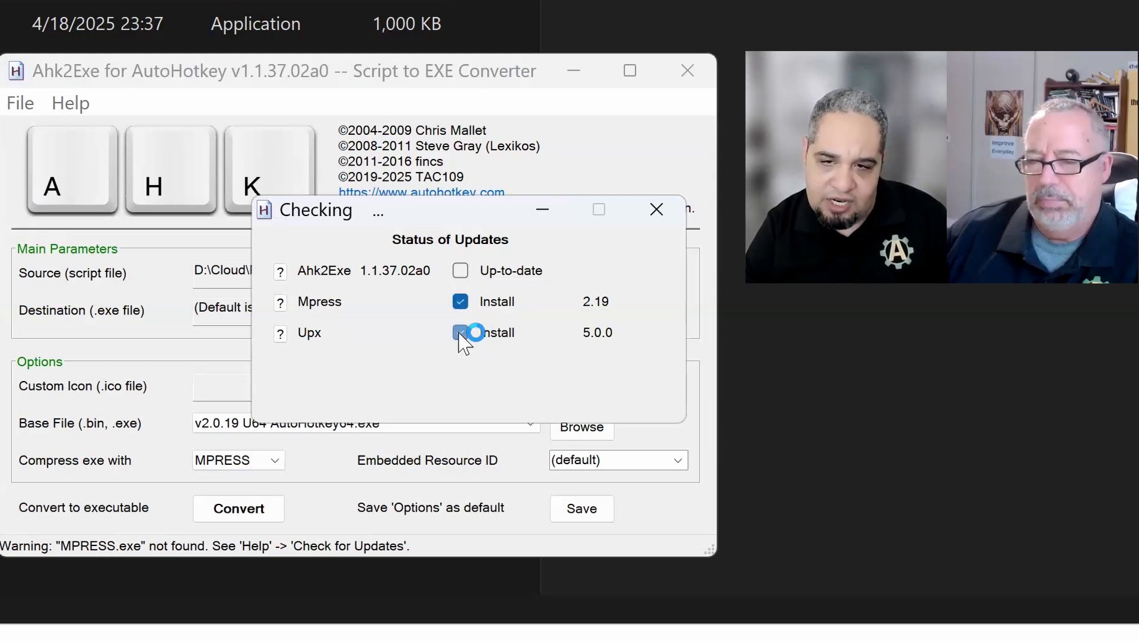
pyautogui.click(460, 332)
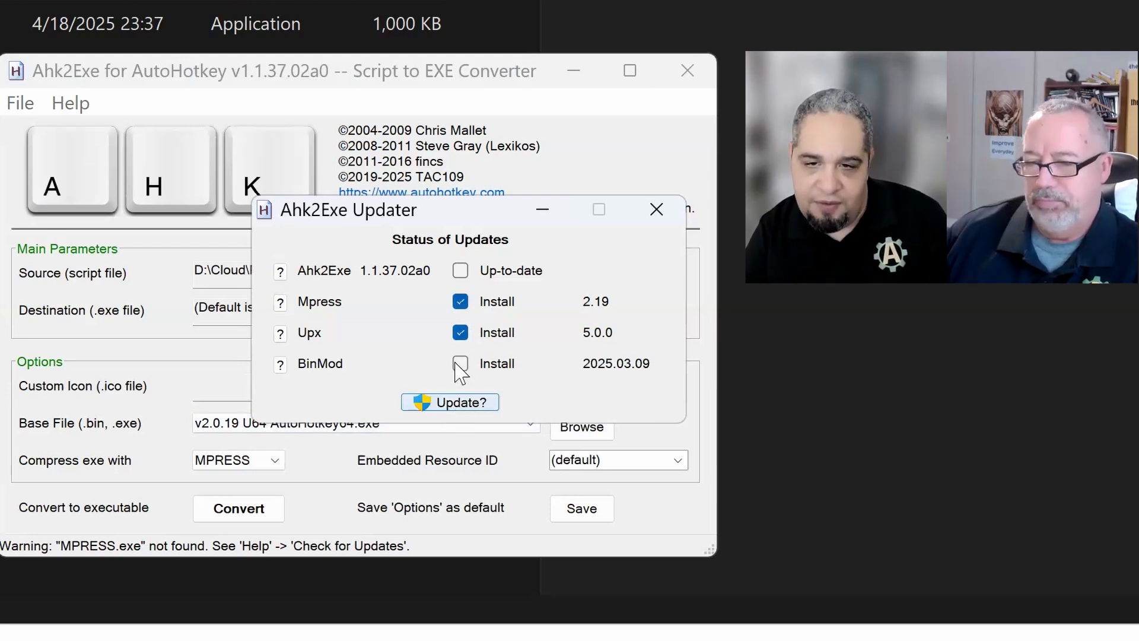
pyautogui.click(460, 363)
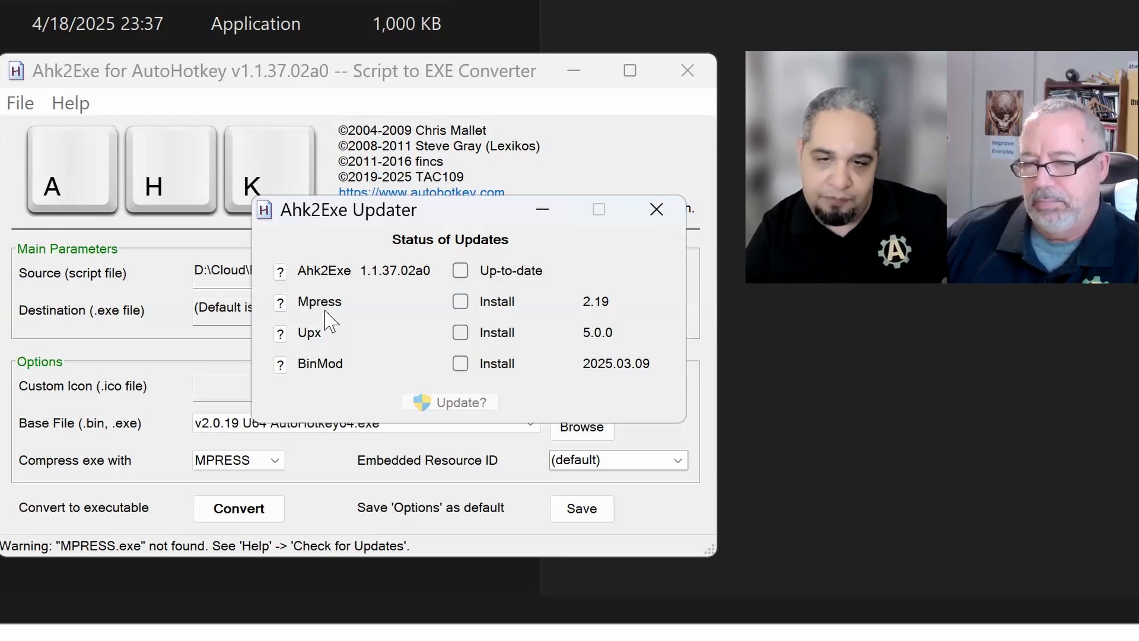
pyautogui.moveTo(433, 336)
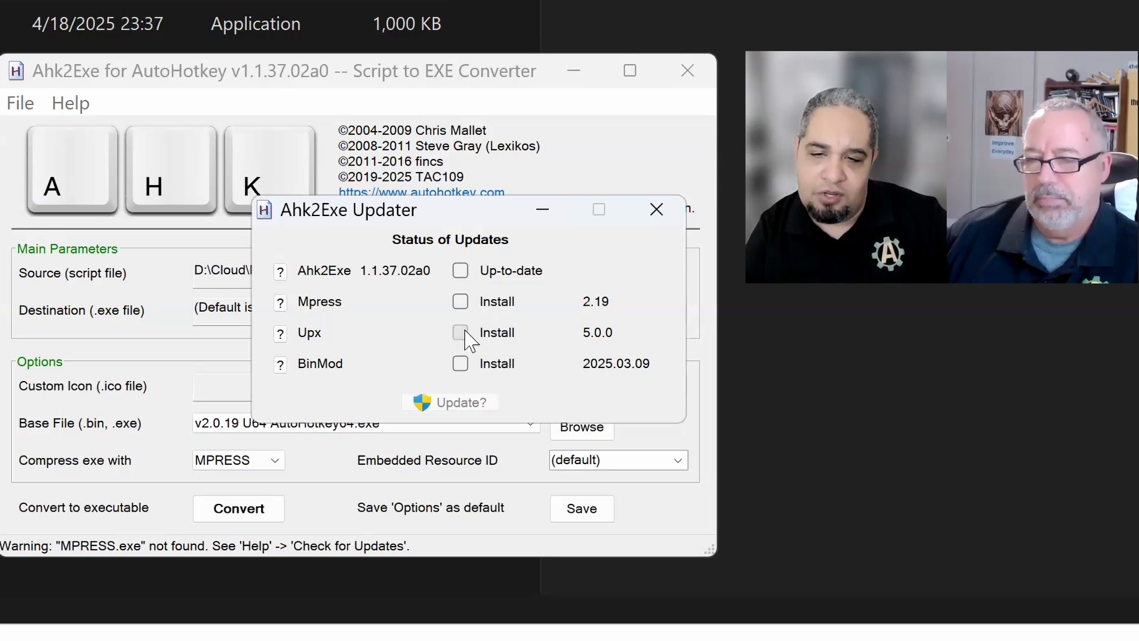
pyautogui.click(459, 332)
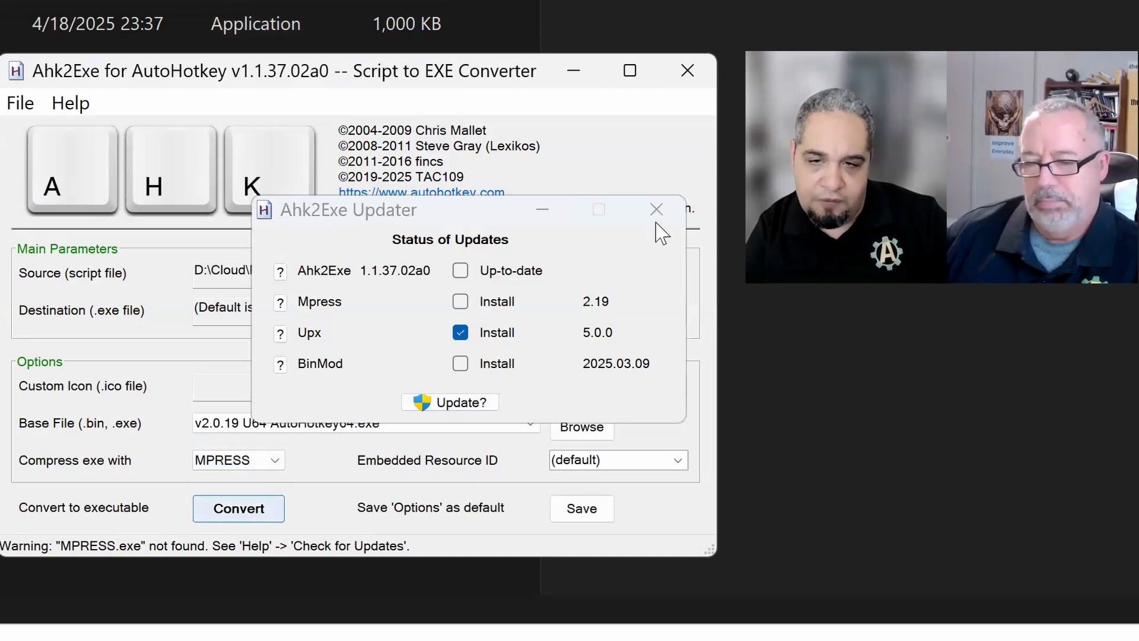
pyautogui.click(655, 210)
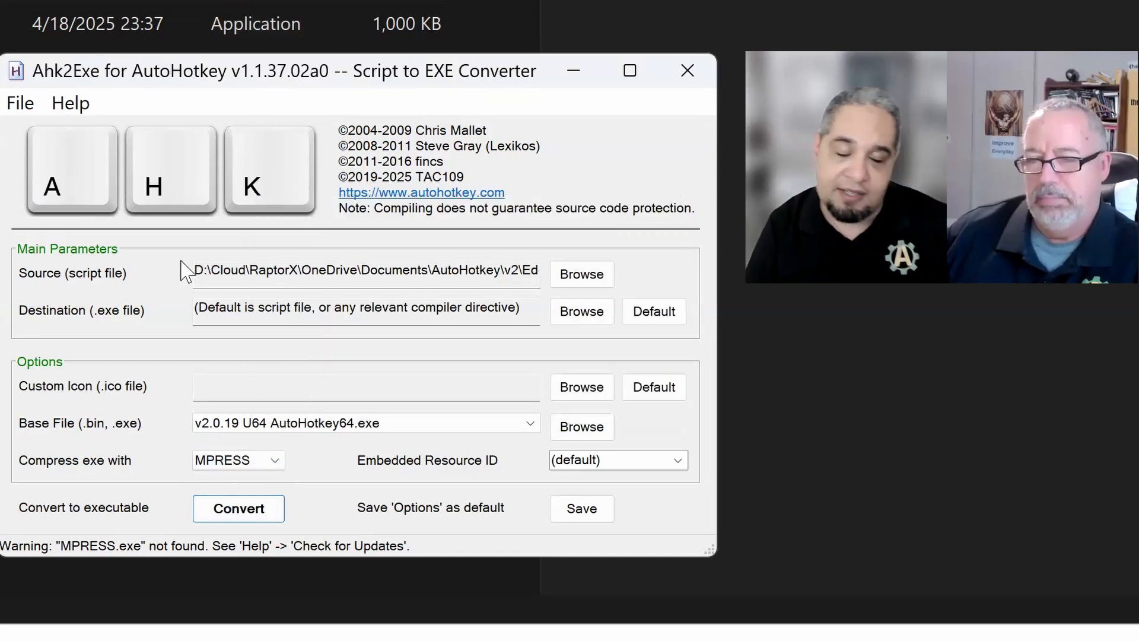